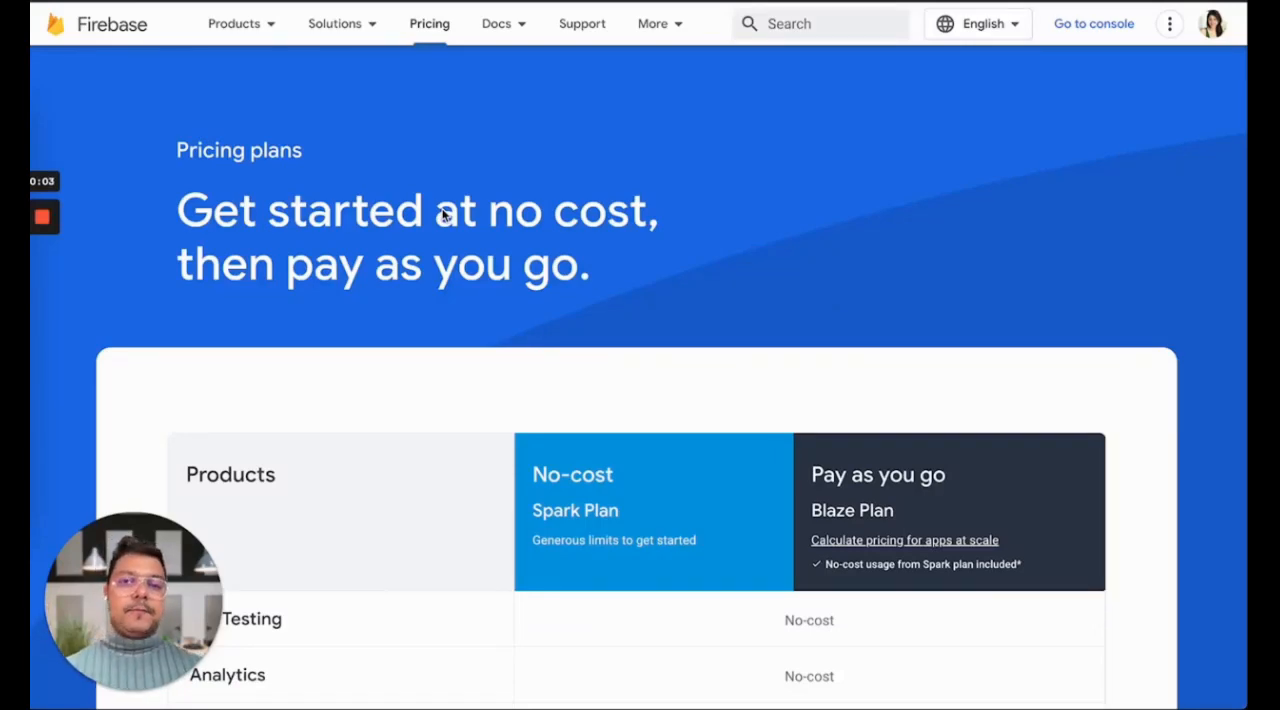
Scroll through the pricing sheet to reach the Authentication rows for the Spark and Blaze plans
{"action": "scroll", "scroll_direction": "down", "scroll_amount": 3}
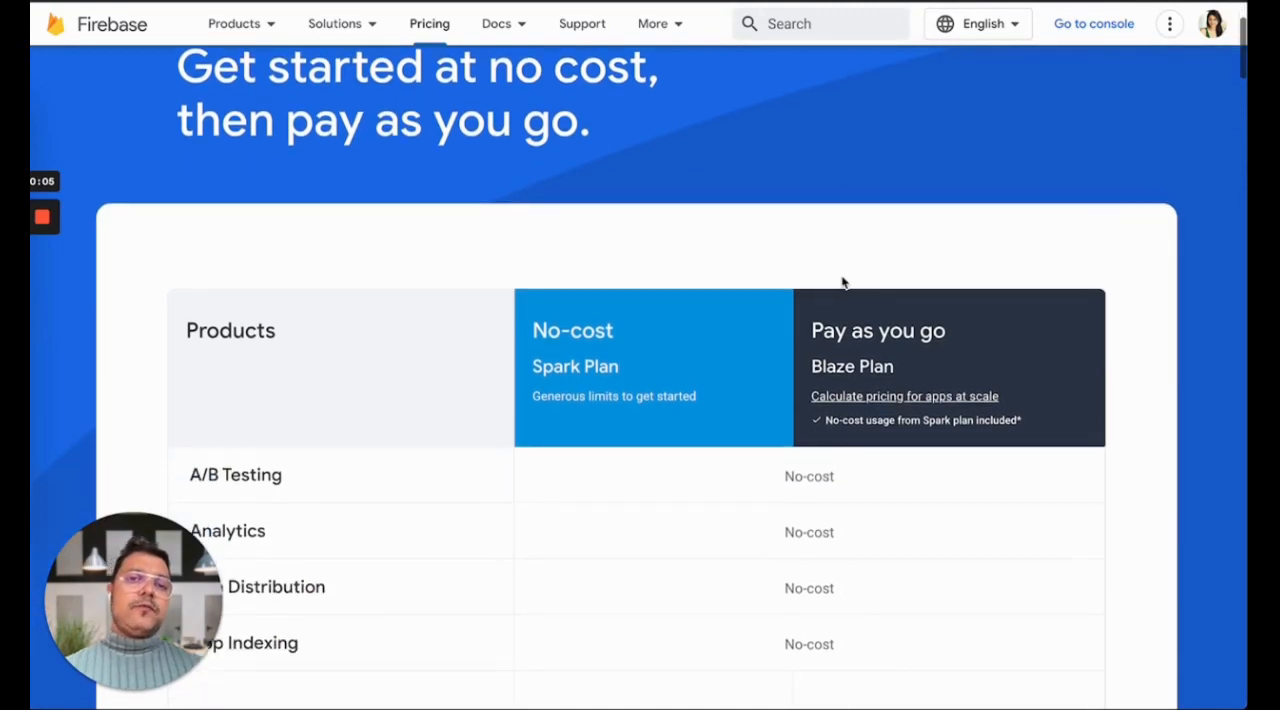
{"action": "scroll", "scroll_direction": "down", "scroll_amount": 3}
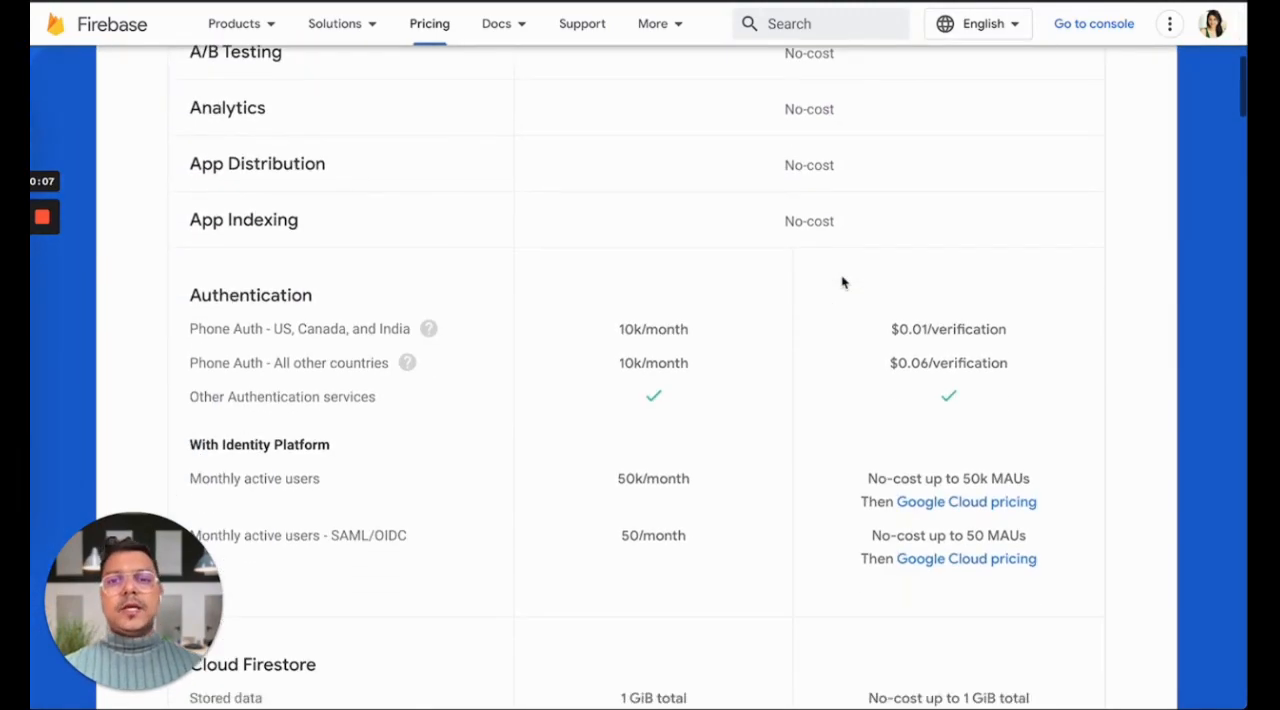
{"action": "scroll", "scroll_direction": "down", "scroll_amount": 3}
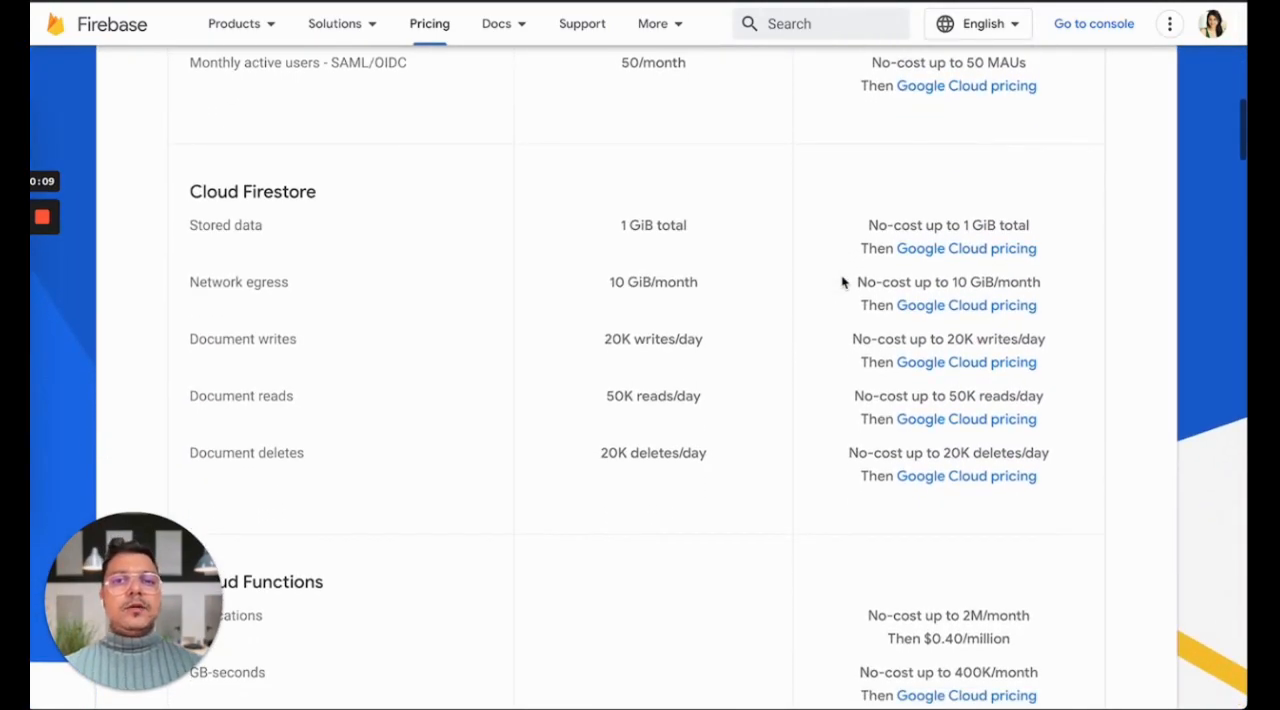
{"action": "scroll", "scroll_direction": "down", "scroll_amount": 3}
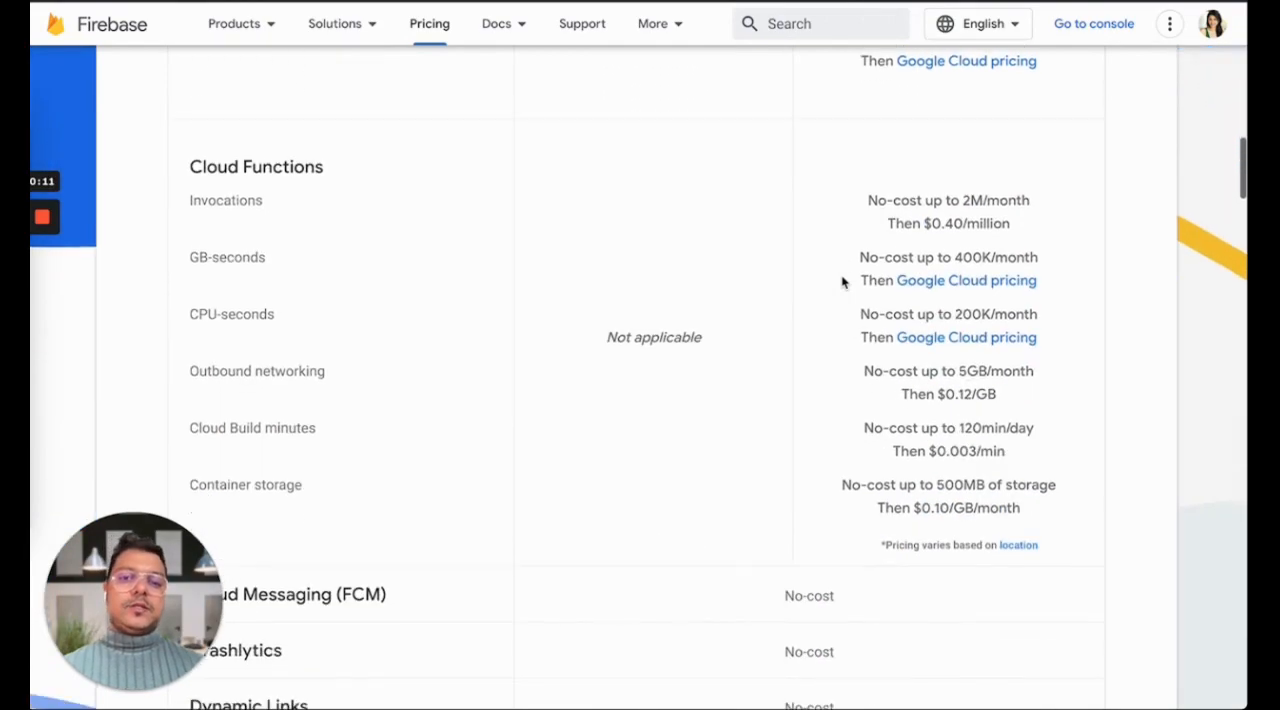
{"action": "scroll", "scroll_direction": "up", "scroll_amount": 3}
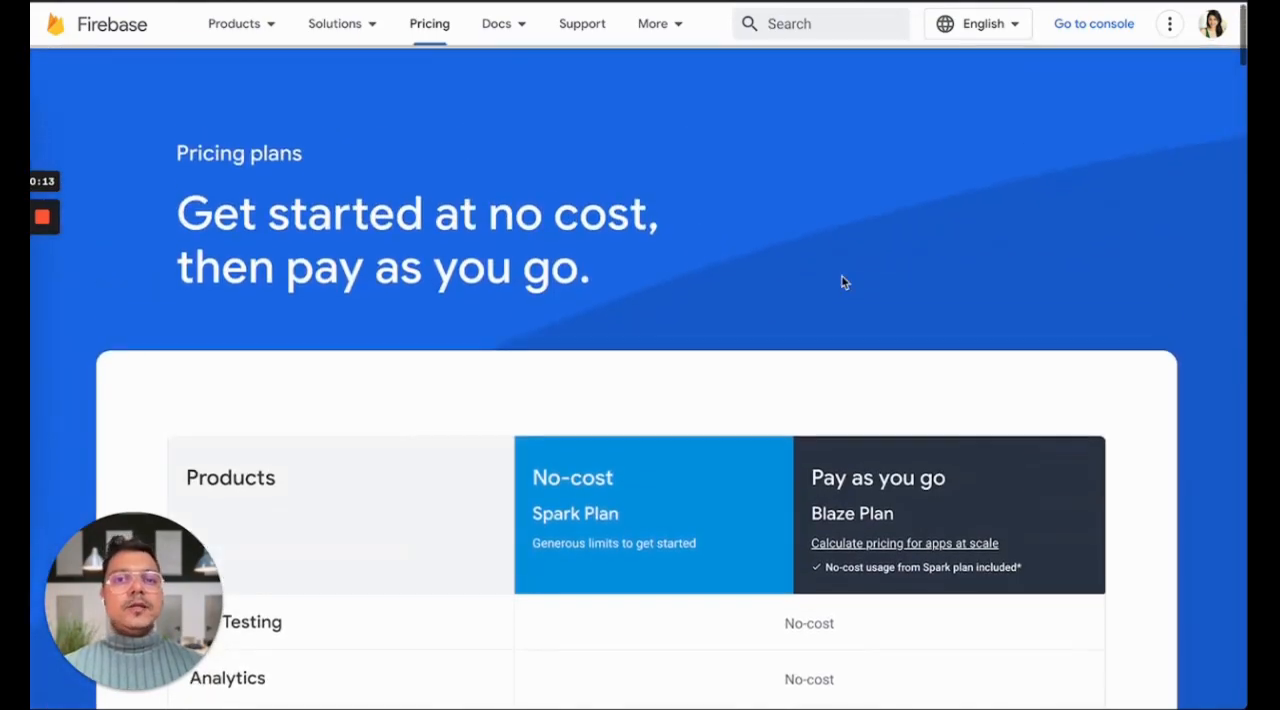
{"action": "scroll", "scroll_direction": "down", "scroll_amount": 3}
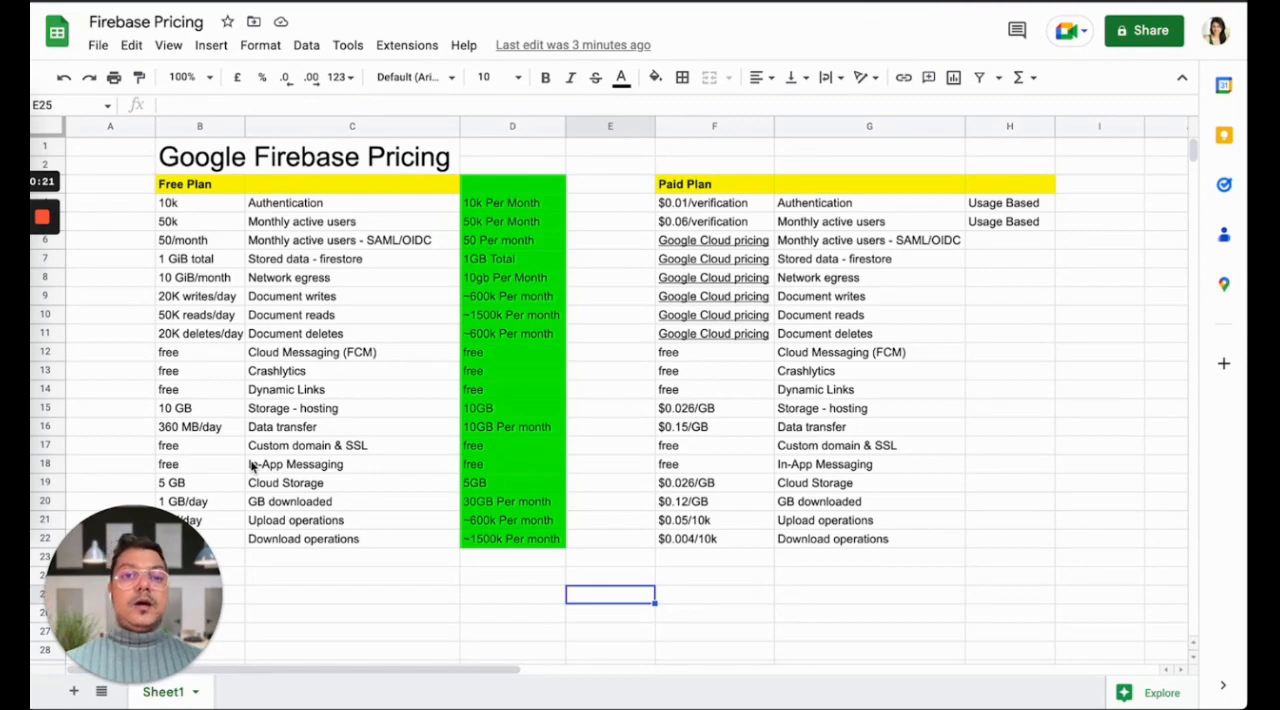
{"action": "mouse_move", "coordinate": [222, 482]}
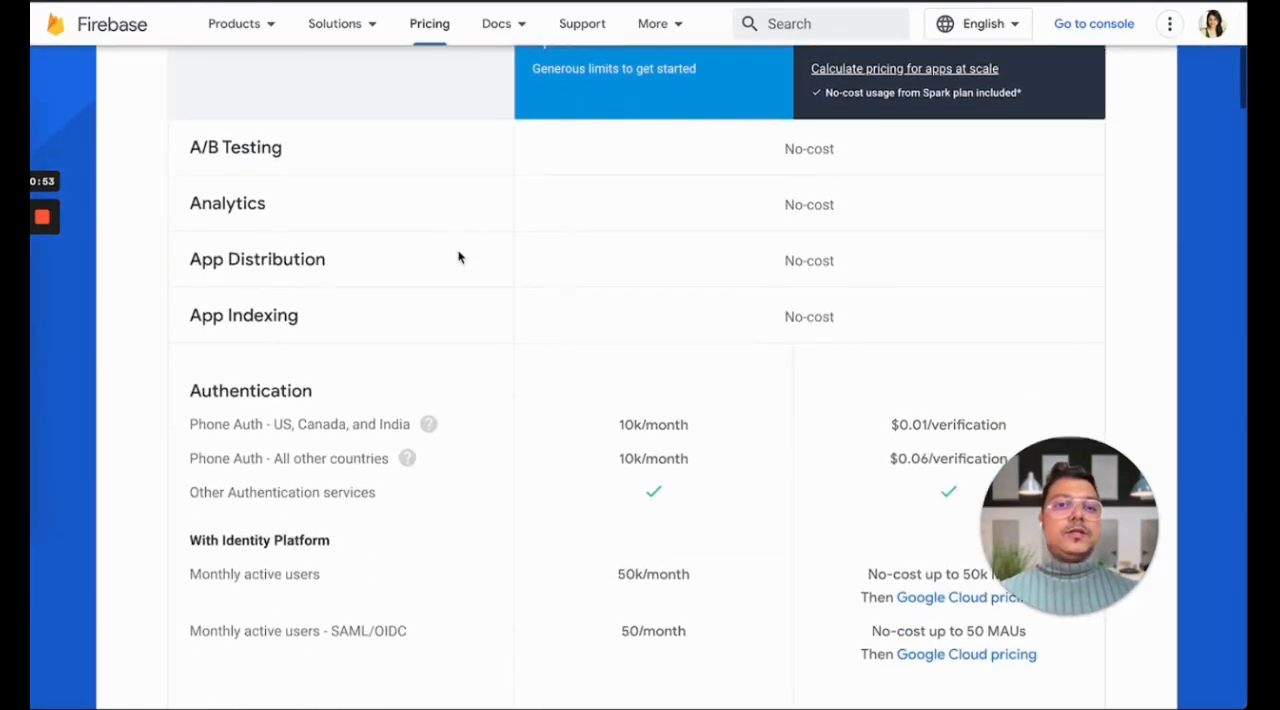
Scroll the Firebase pricing page to the Authentication rows with the 10k/month phone auth allowance
{"action": "scroll", "scroll_direction": "down", "scroll_amount": 3}
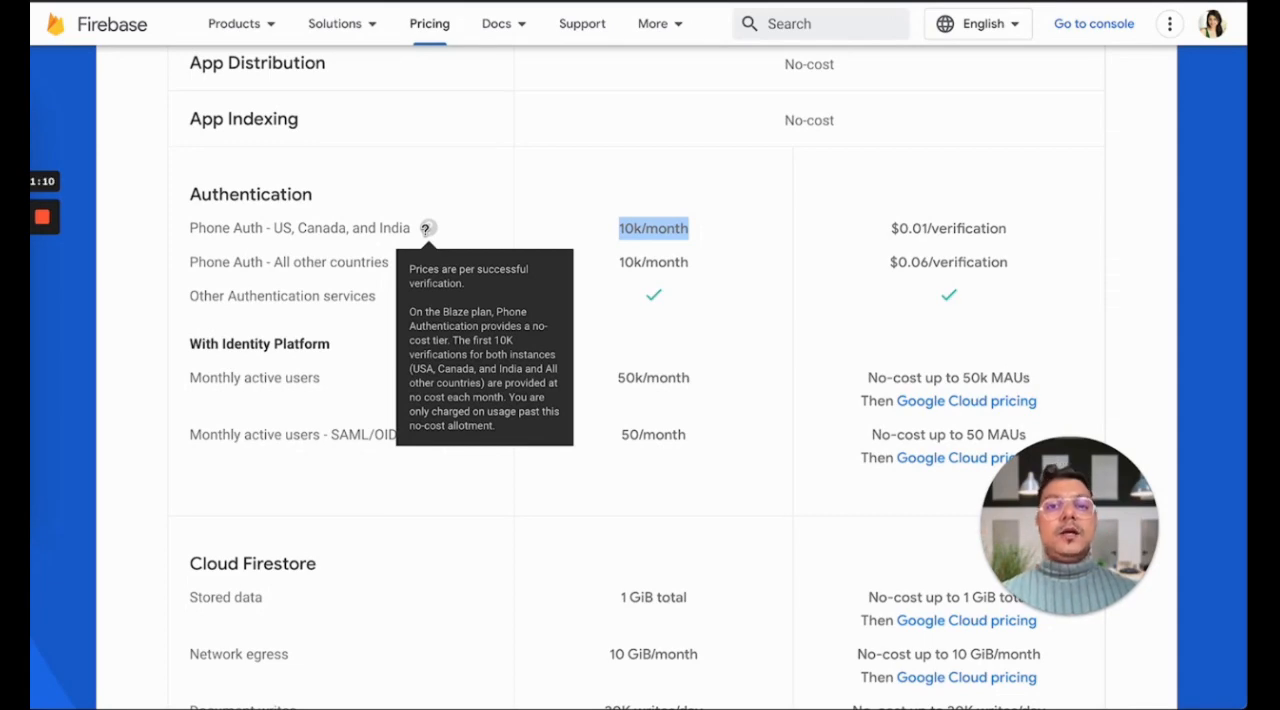
{"action": "mouse_move", "coordinate": [564, 236]}
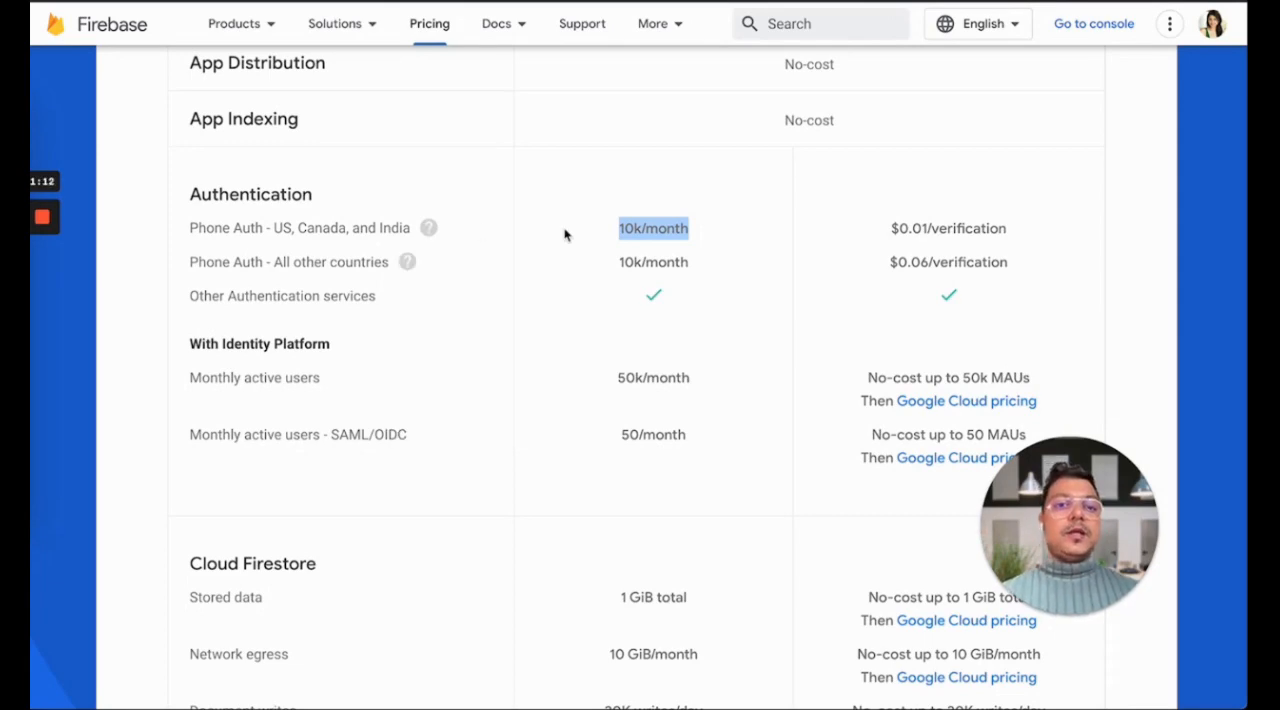
{"action": "mouse_move", "coordinate": [384, 212]}
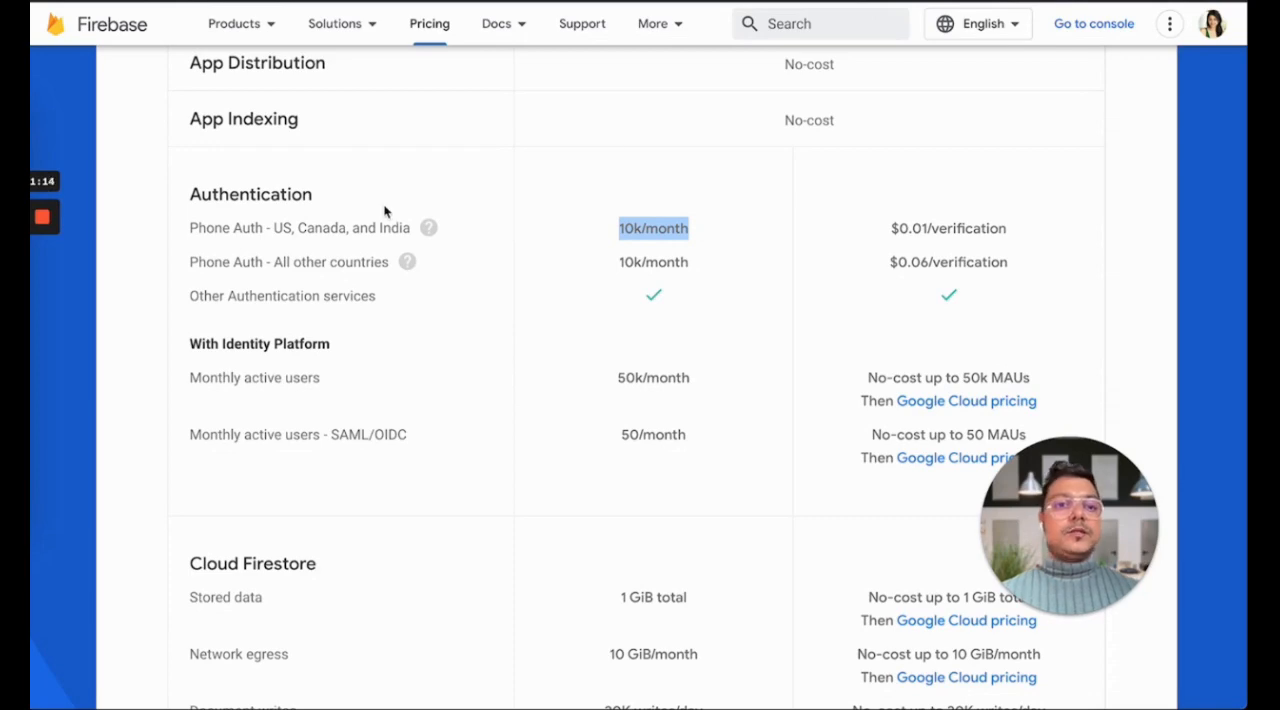
{"action": "mouse_move", "coordinate": [712, 240]}
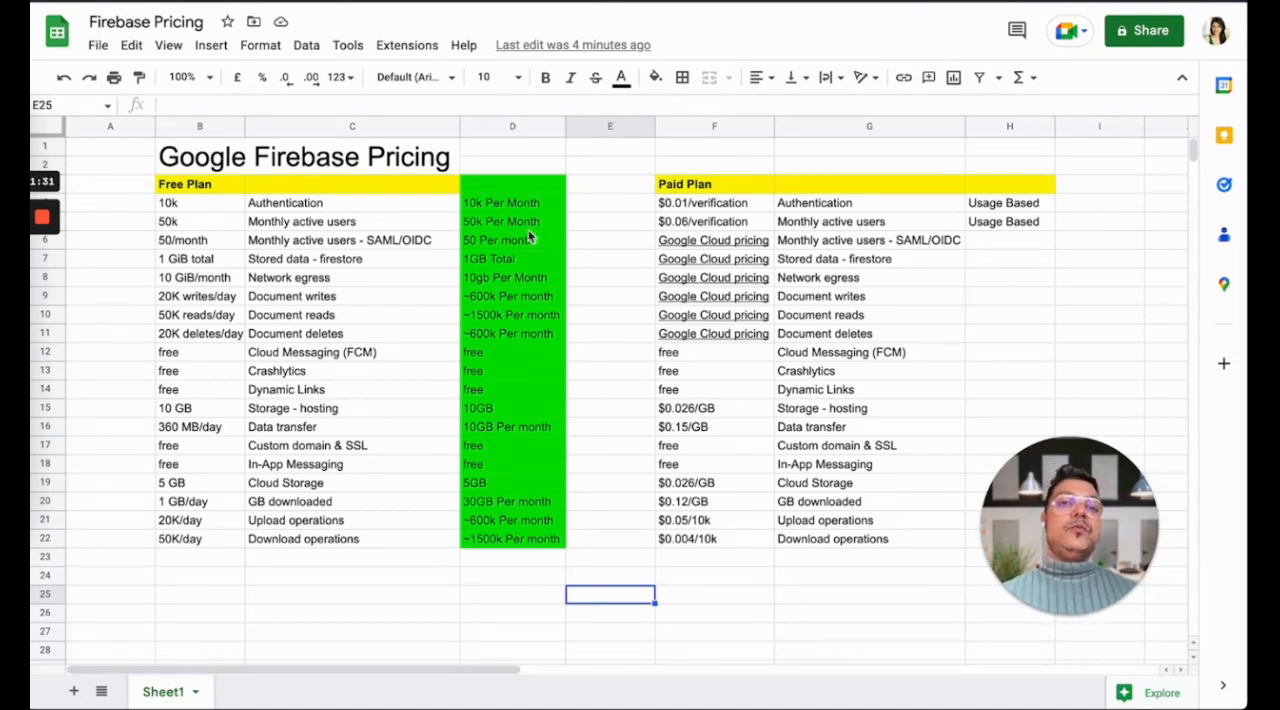
Select the 10k Per Month free-limit cell (D4) in the green Free Plan column
{"action": "left_click", "coordinate": [512, 204]}
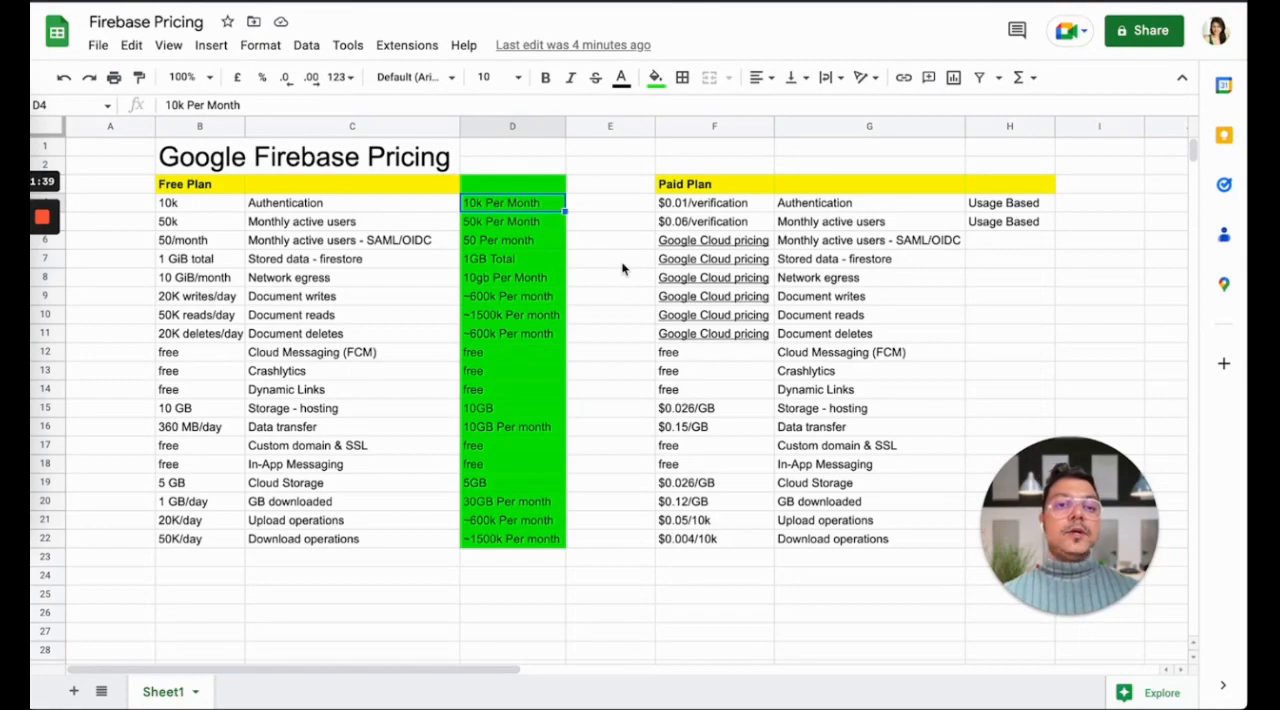
{"action": "mouse_move", "coordinate": [576, 250]}
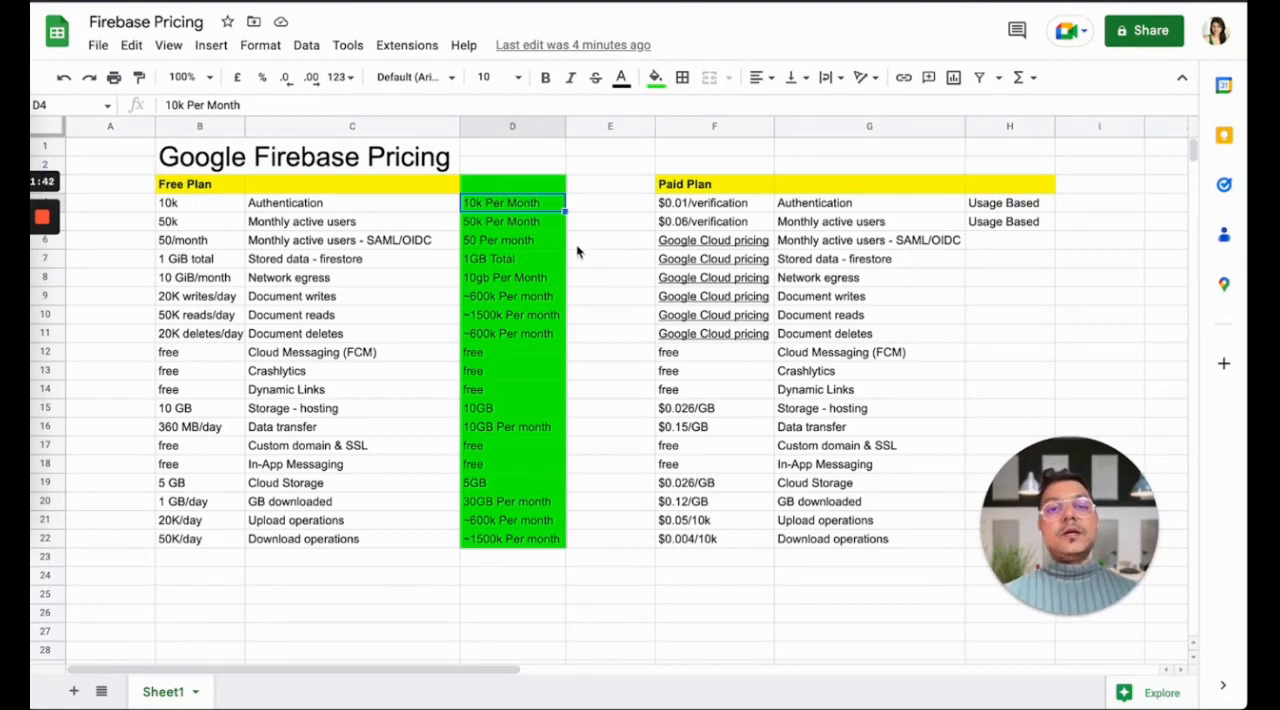
{"action": "mouse_move", "coordinate": [560, 230]}
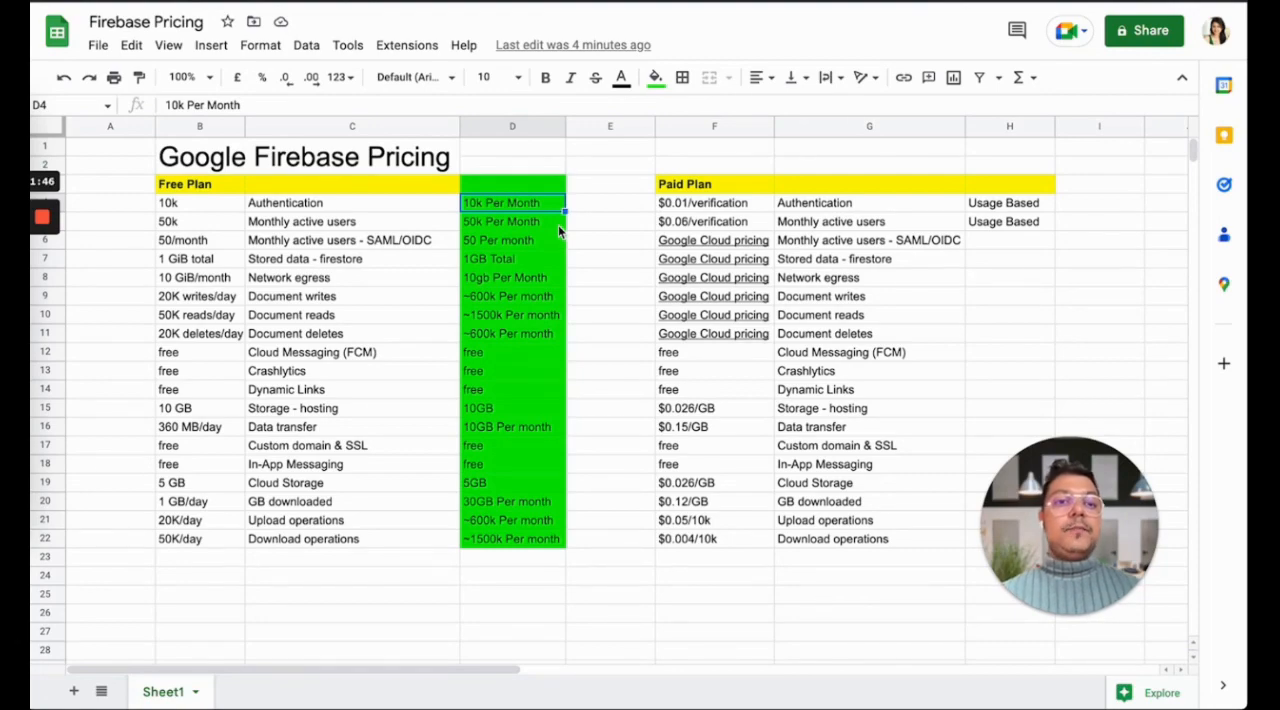
{"action": "left_click", "coordinate": [512, 220]}
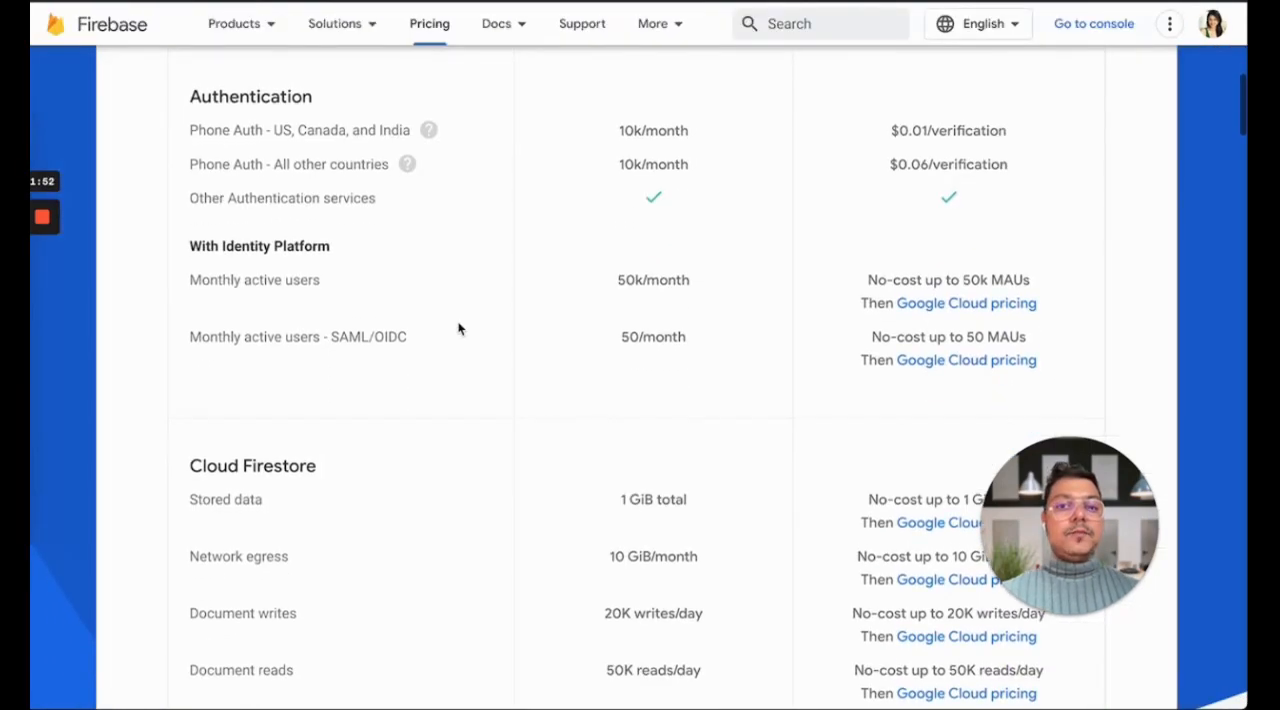
Pick out the 50k Per Month monthly-active-users limit in the pricing sheet
{"action": "double_click", "coordinate": [254, 280]}
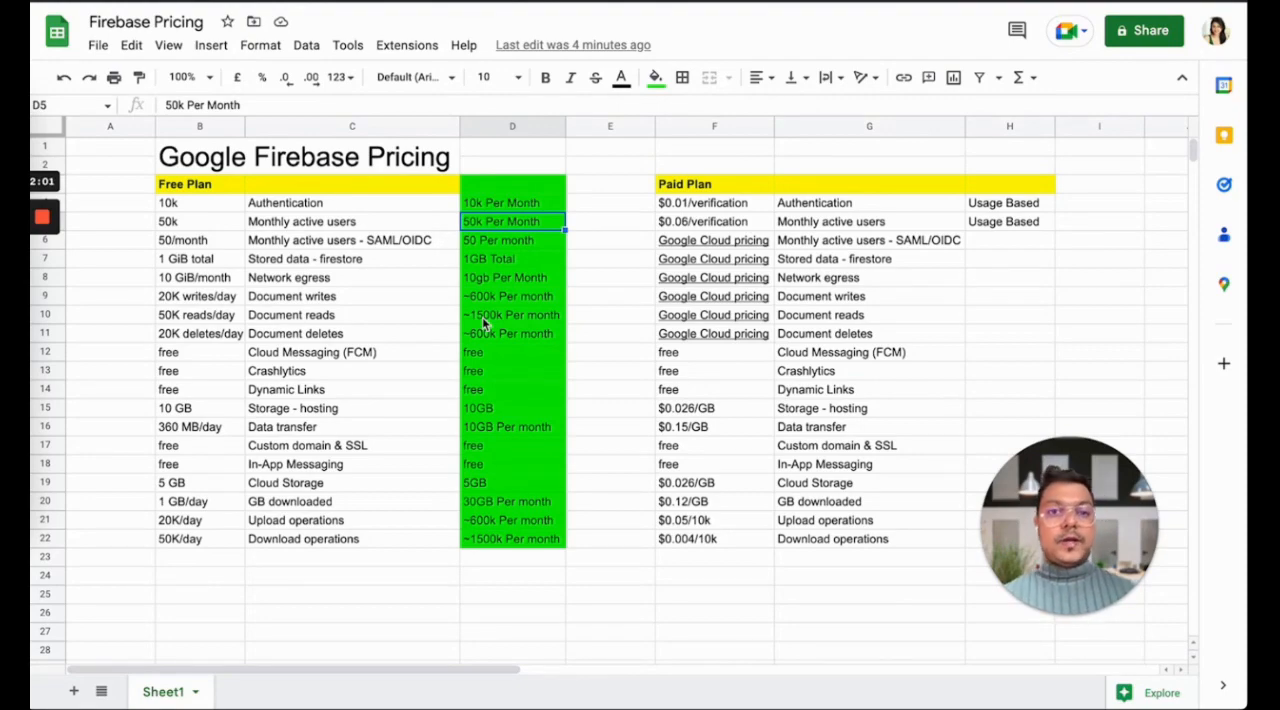
{"action": "mouse_move", "coordinate": [688, 146]}
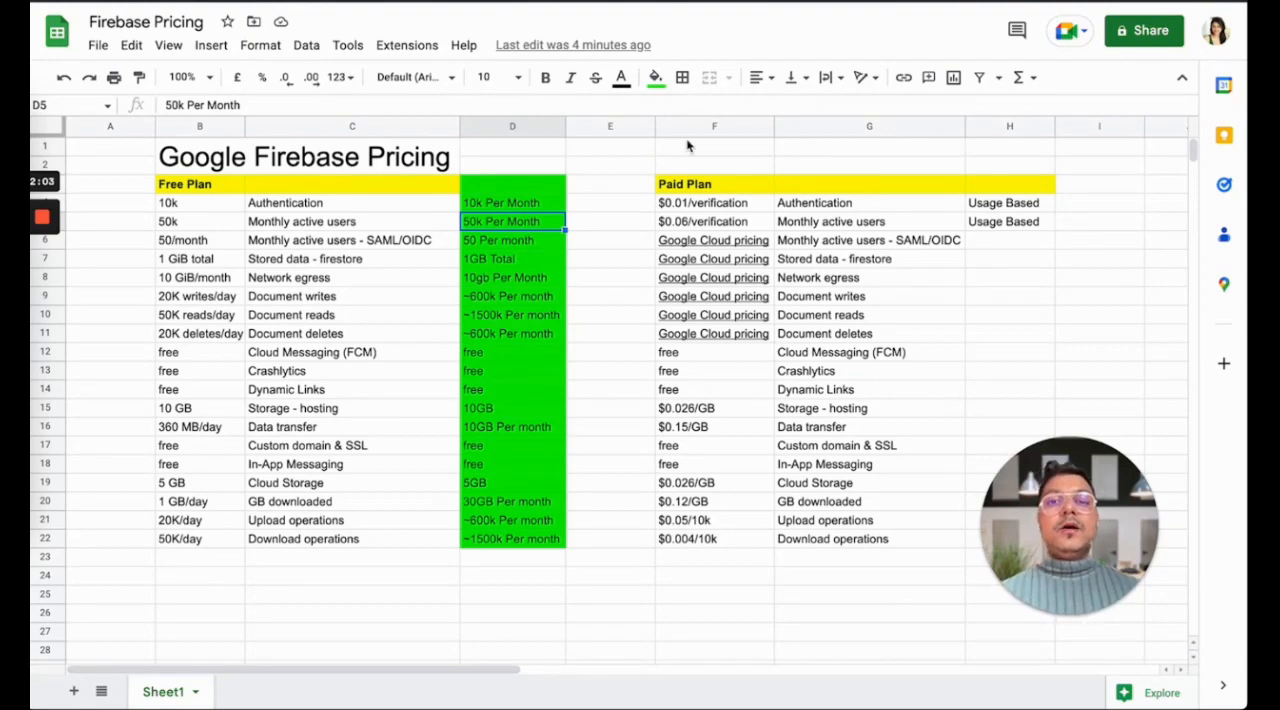
{"action": "left_click", "coordinate": [868, 220]}
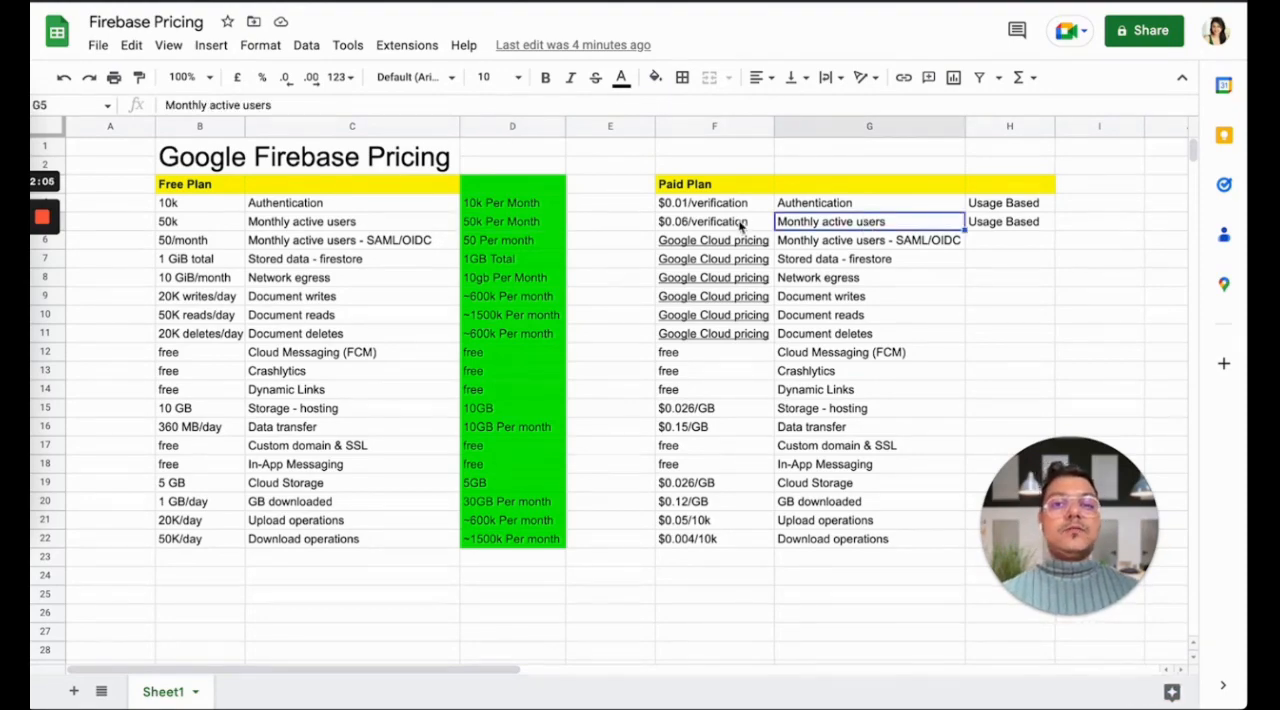
{"action": "left_click", "coordinate": [714, 220]}
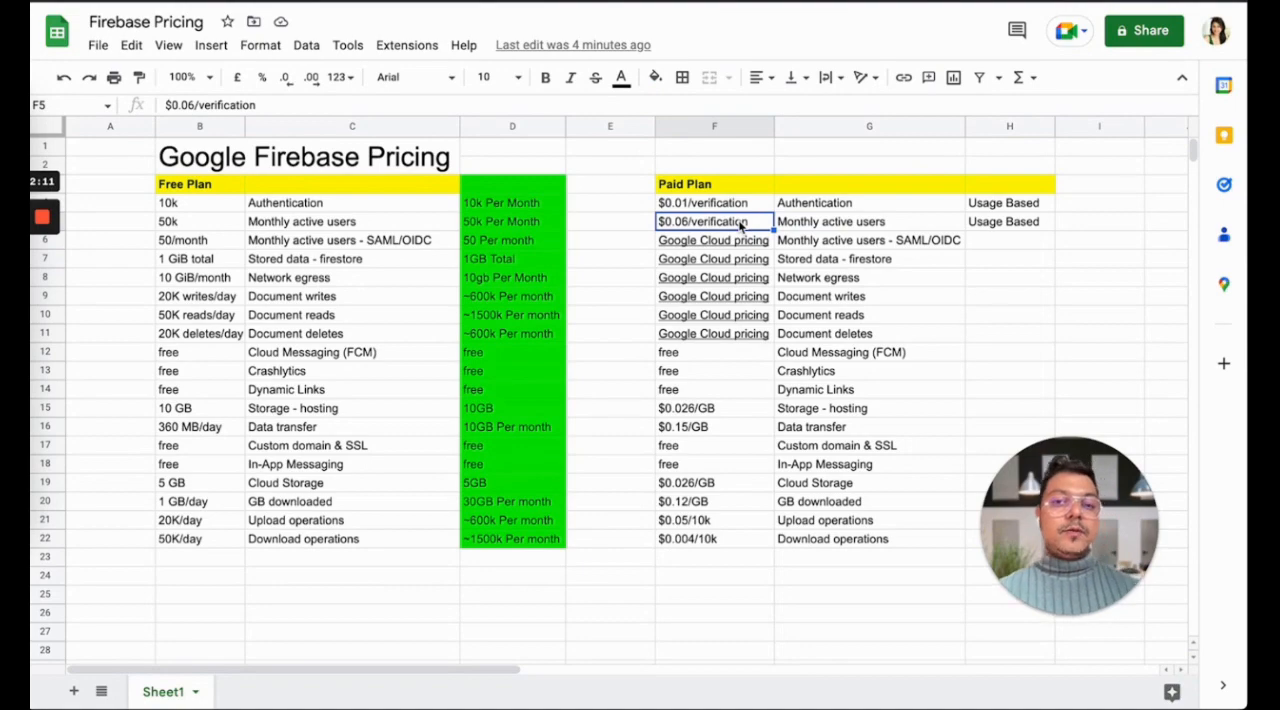
{"action": "mouse_move", "coordinate": [300, 236]}
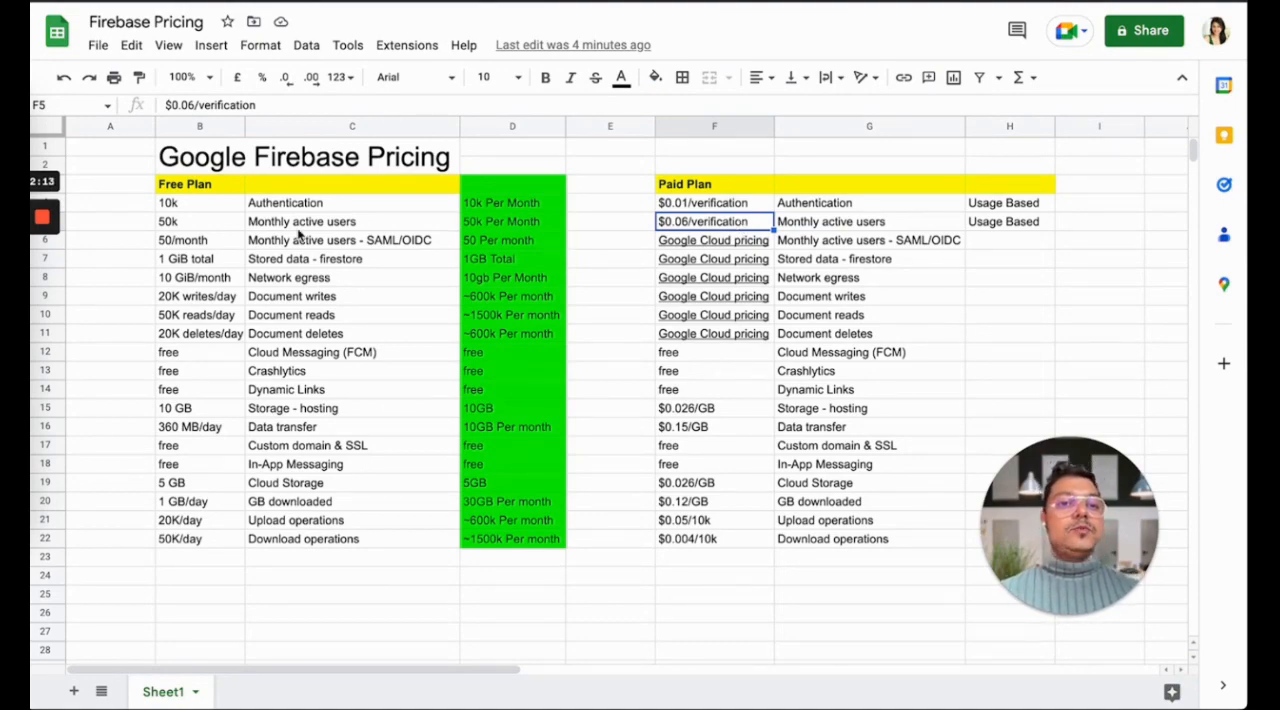
{"action": "left_click", "coordinate": [352, 240]}
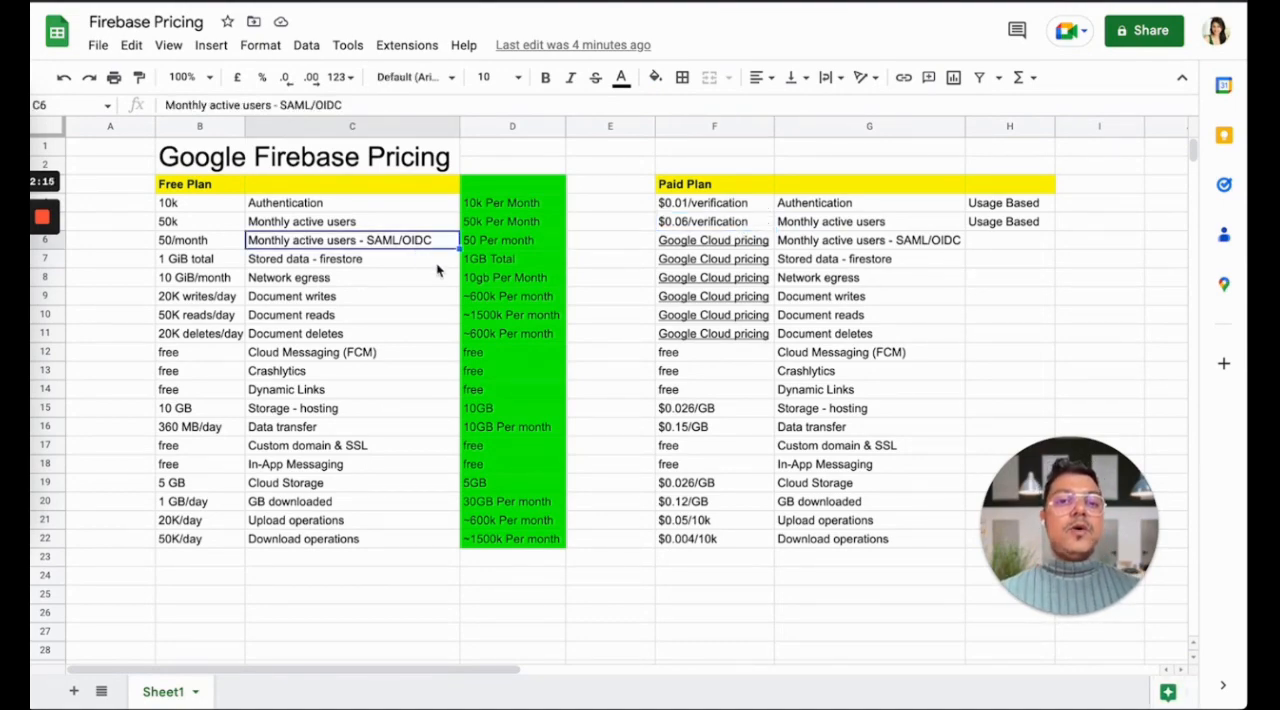
{"action": "left_click", "coordinate": [512, 240]}
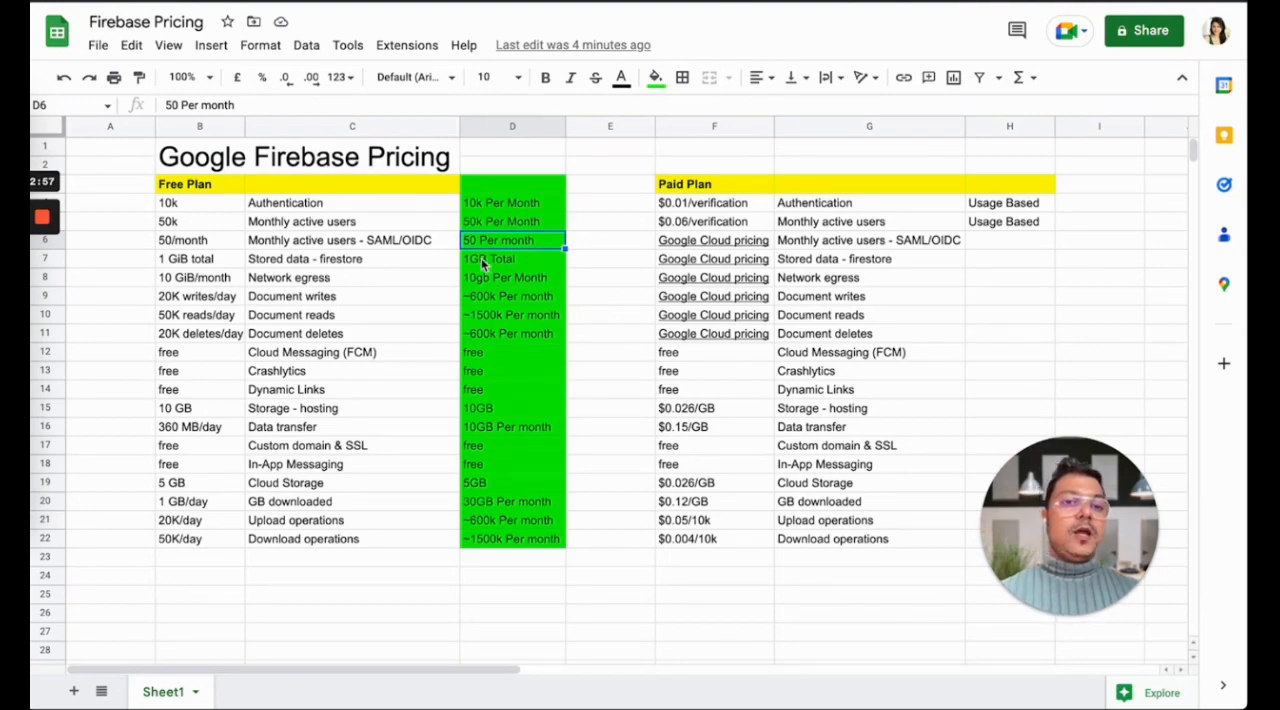
{"action": "left_click", "coordinate": [512, 258]}
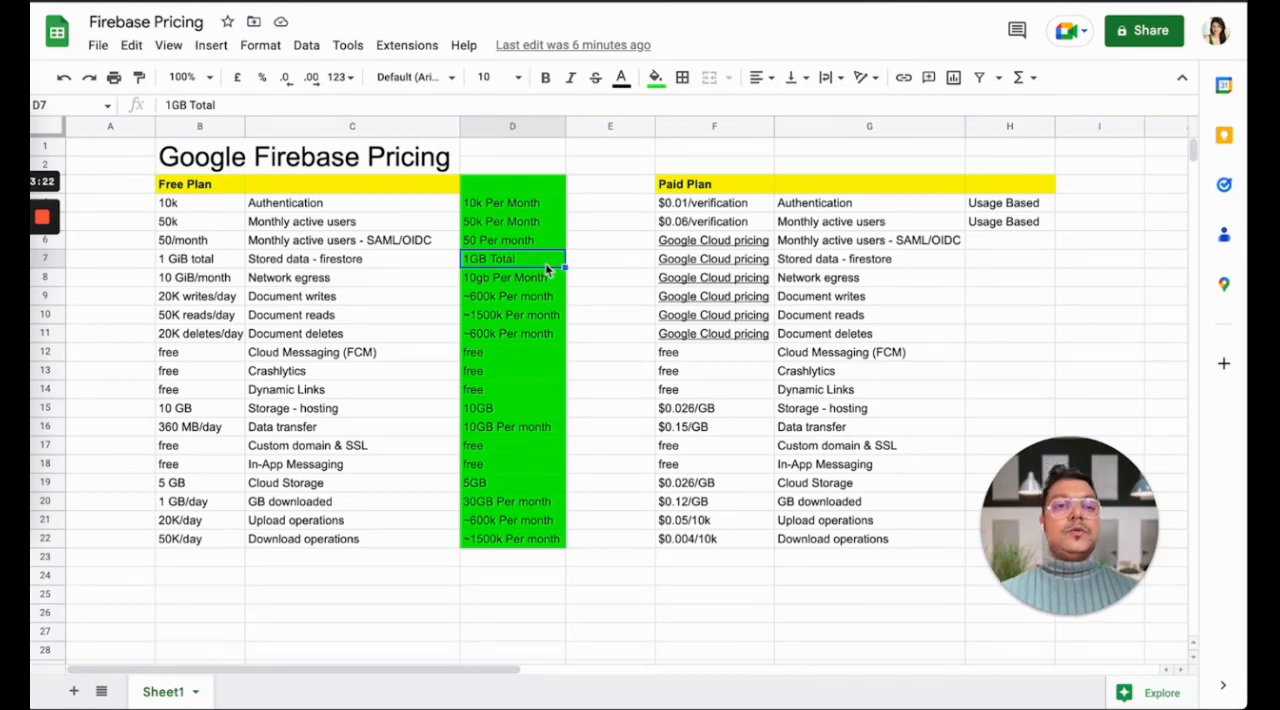
{"action": "left_click", "coordinate": [512, 276]}
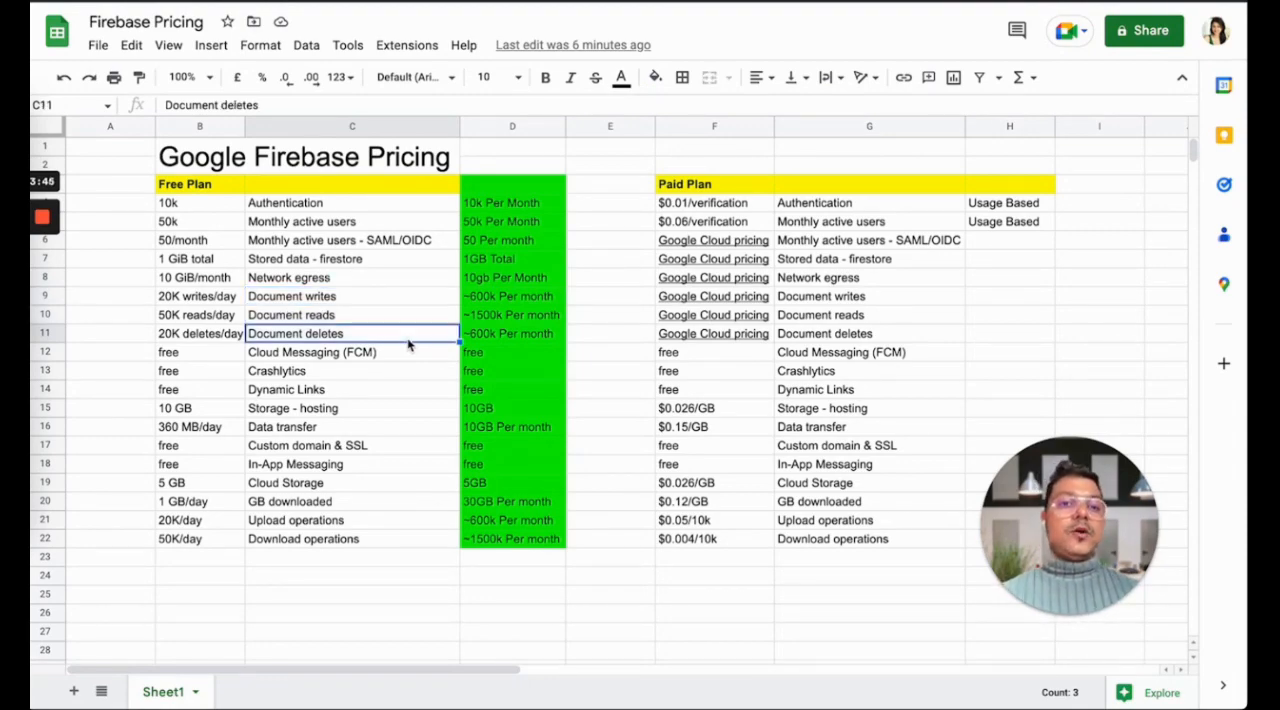
{"action": "left_click", "coordinate": [352, 296]}
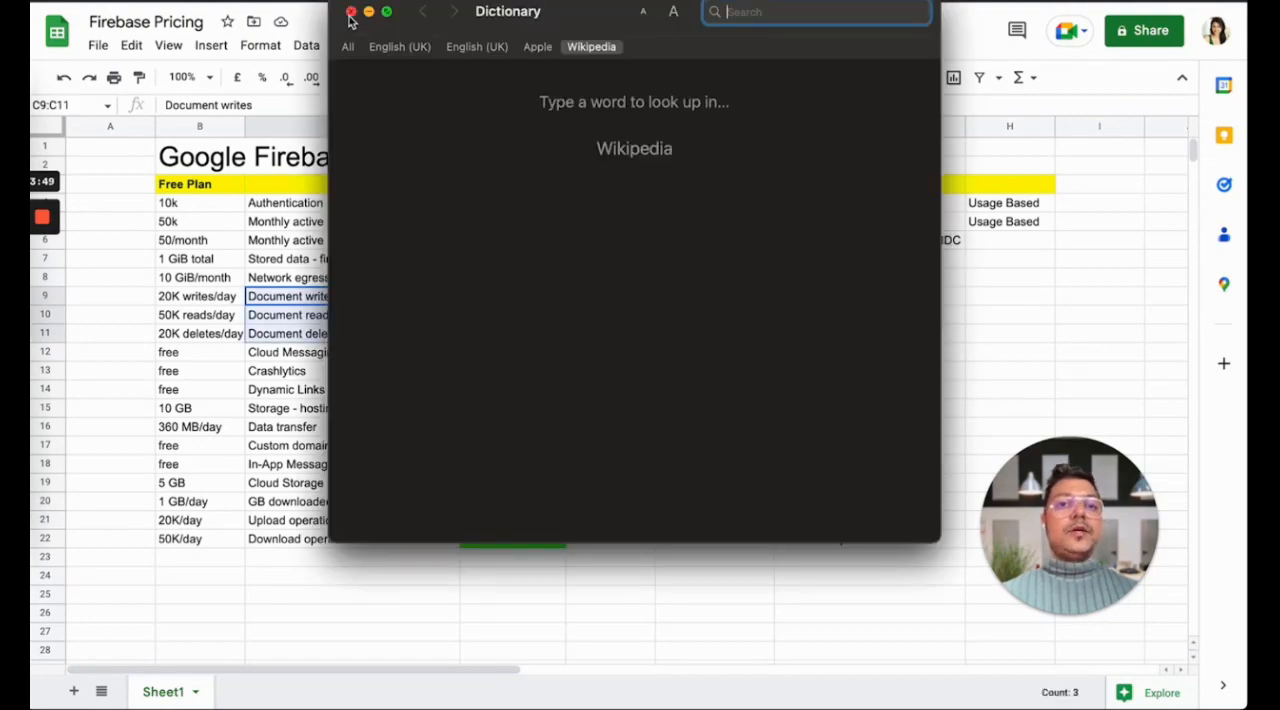
{"action": "left_click", "coordinate": [352, 12]}
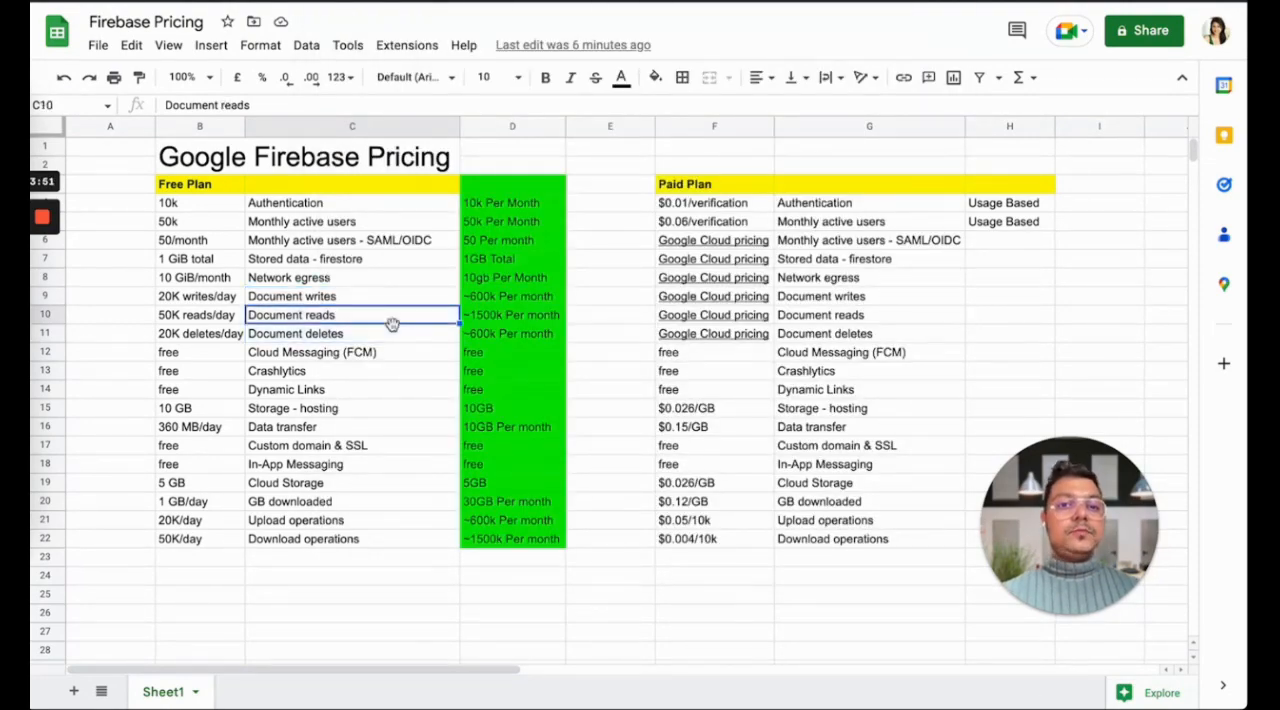
{"action": "left_click", "coordinate": [352, 296]}
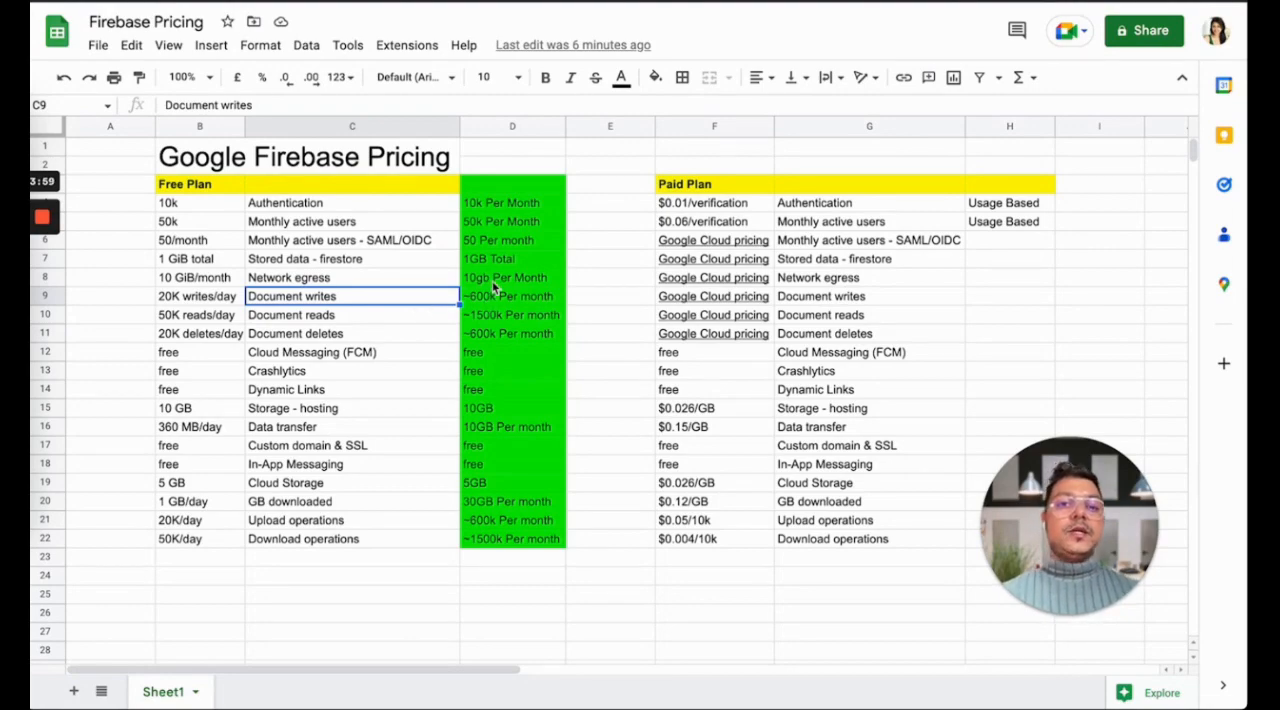
{"action": "mouse_move", "coordinate": [488, 344]}
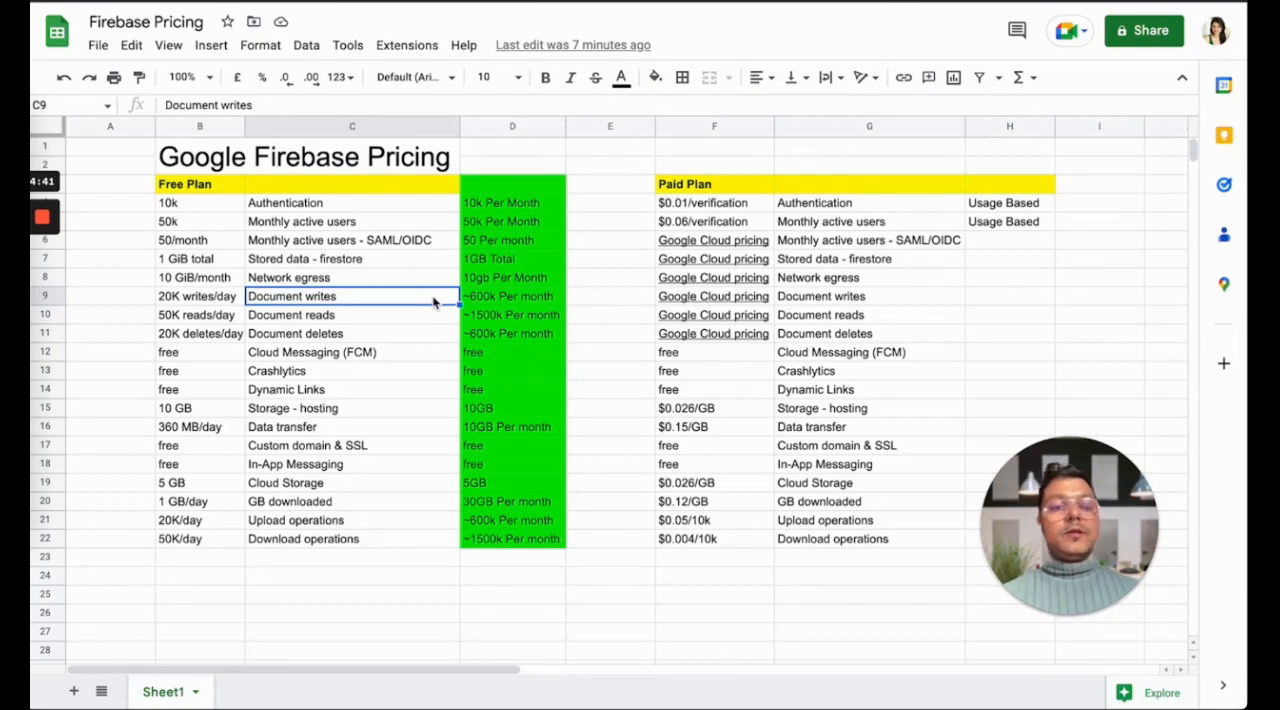
{"action": "mouse_move", "coordinate": [578, 302]}
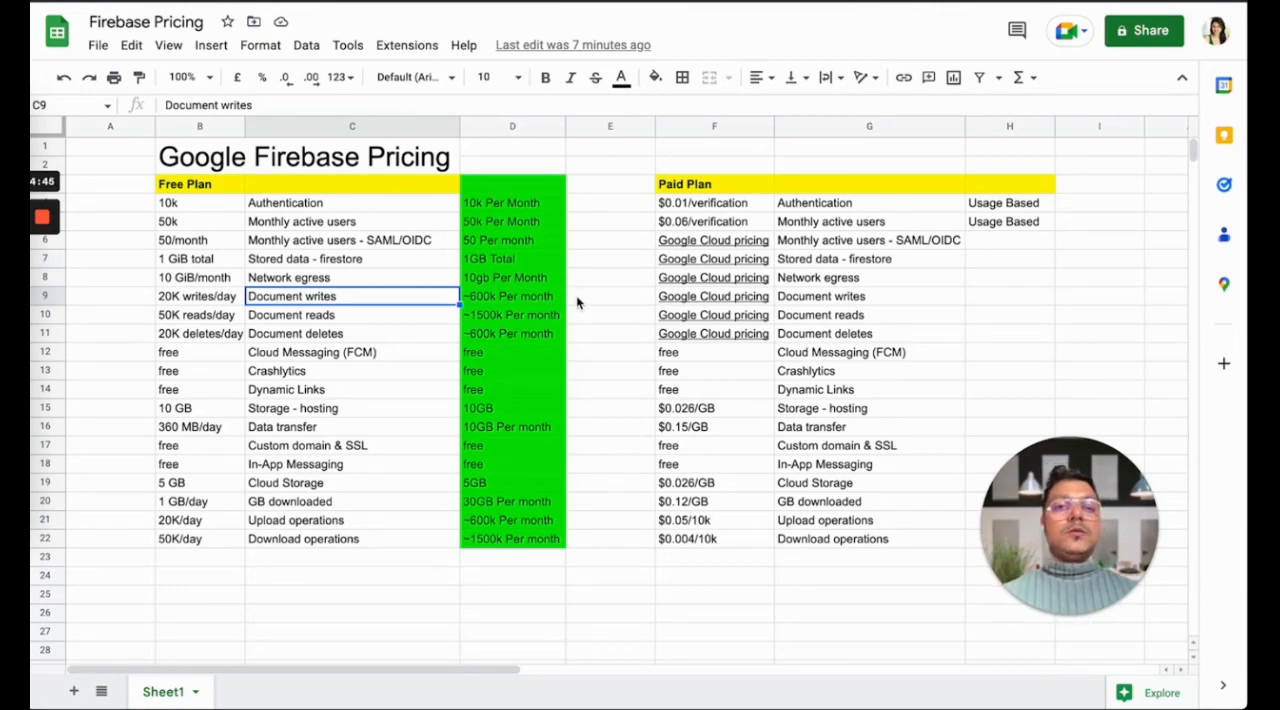
{"action": "left_click", "coordinate": [512, 352]}
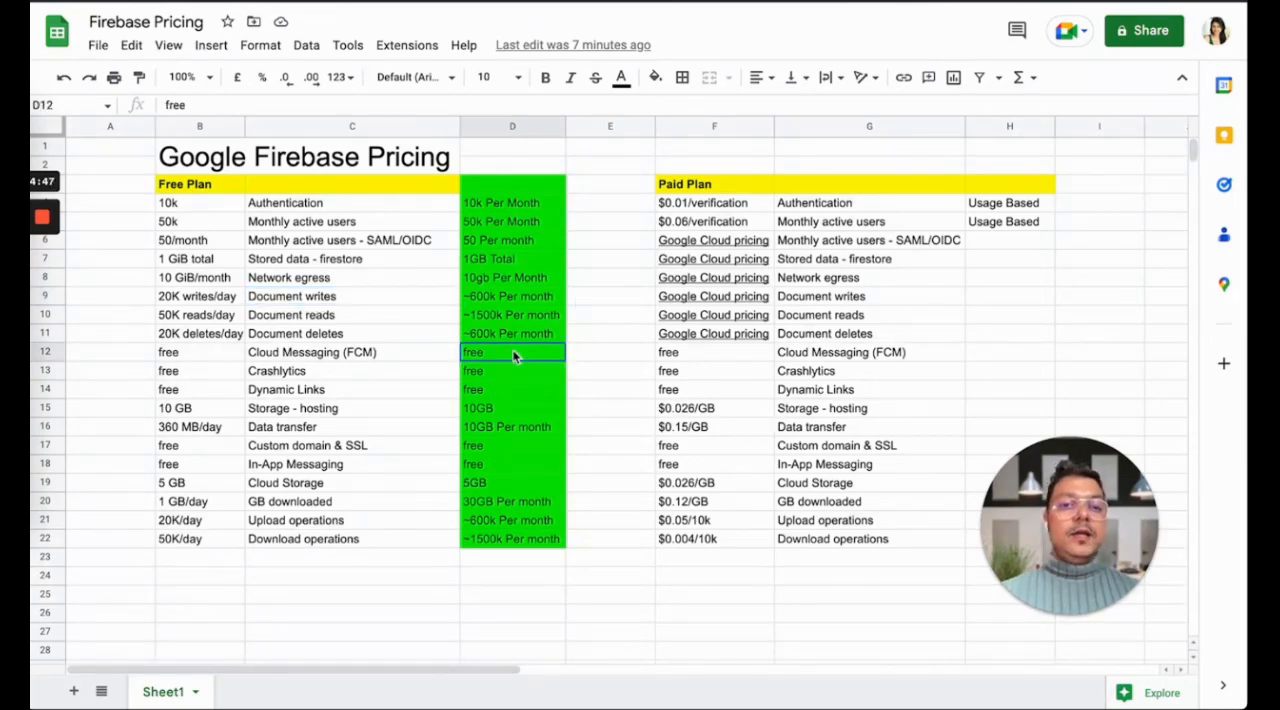
{"action": "left_click_drag", "start_coordinate": [512, 352], "coordinate": [512, 390]}
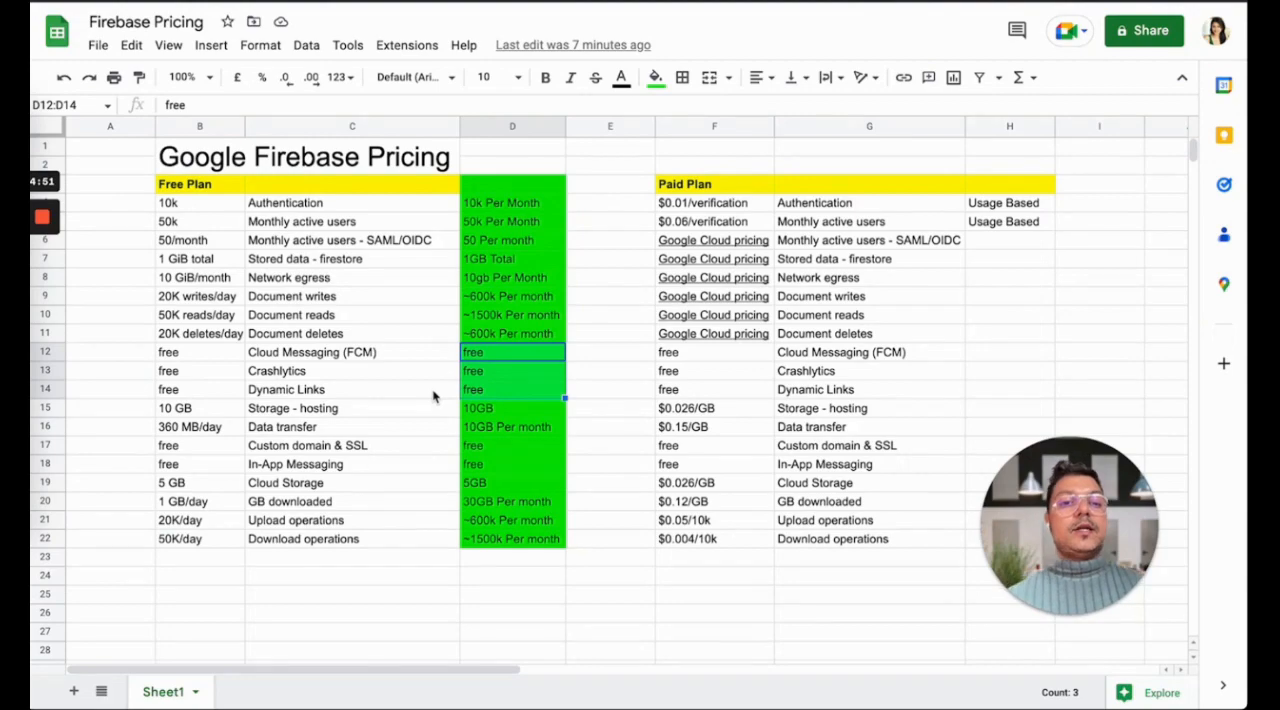
{"action": "left_click", "coordinate": [512, 390]}
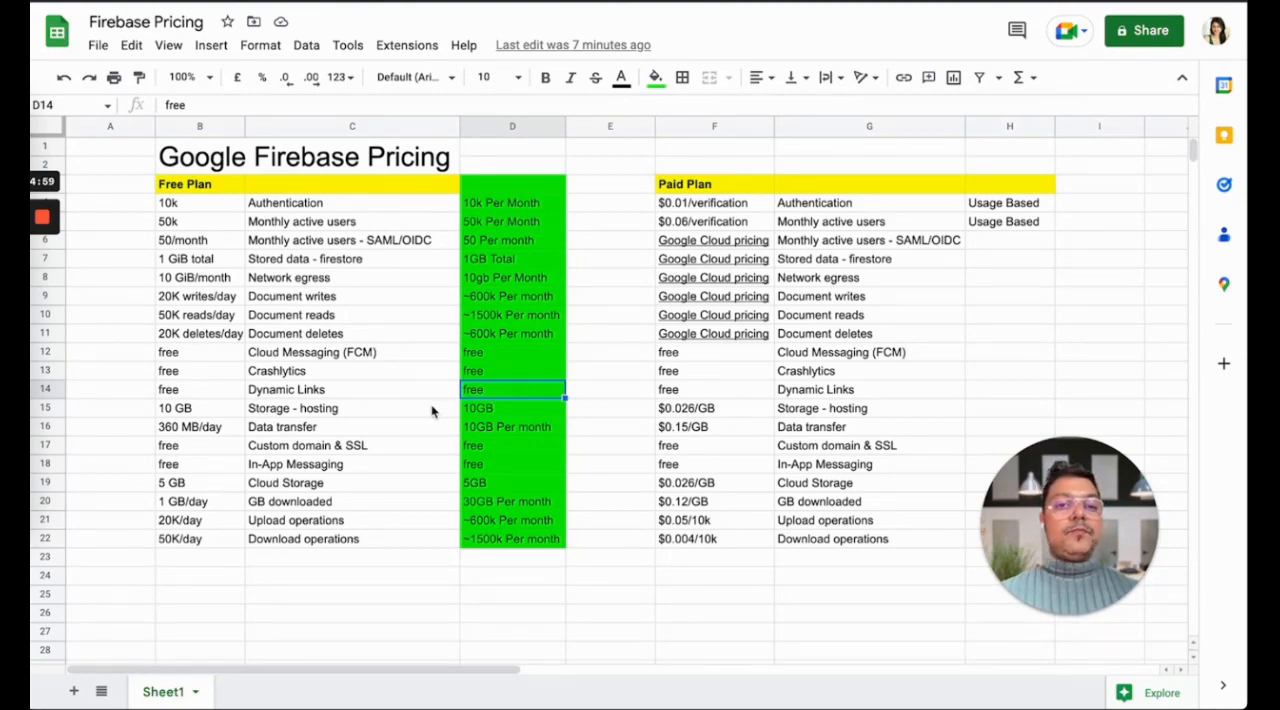
{"action": "left_click", "coordinate": [352, 408]}
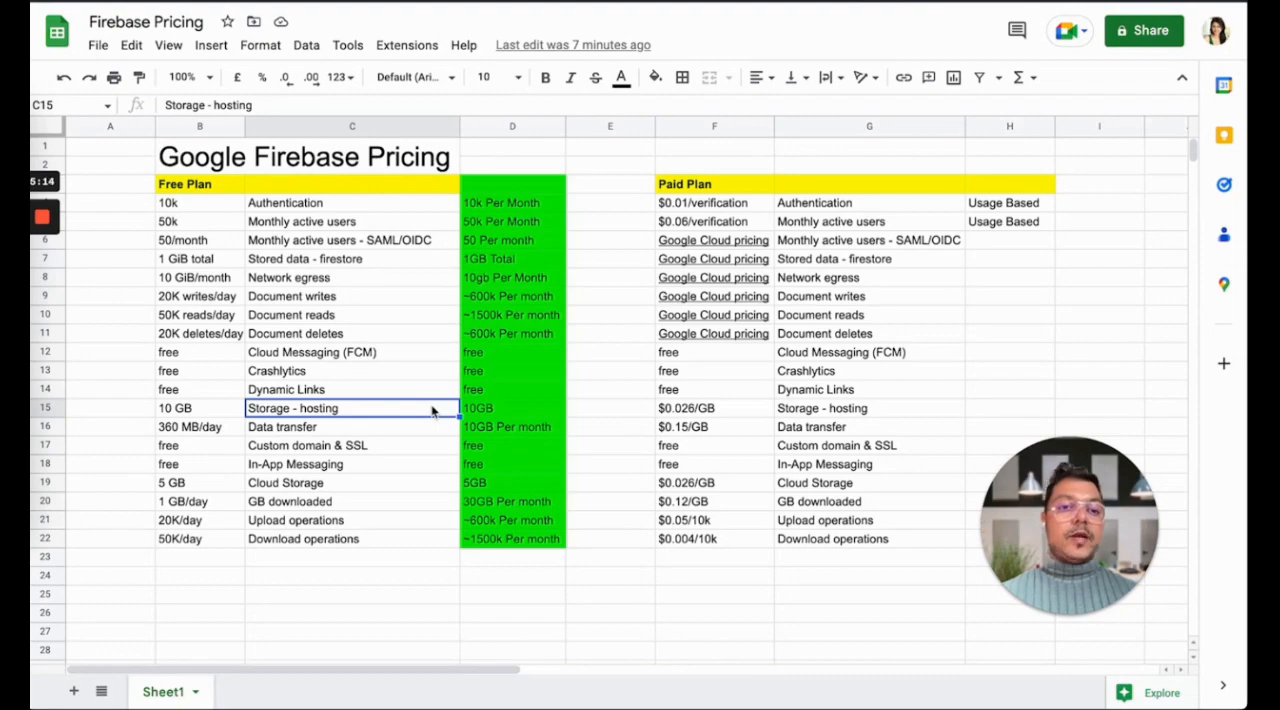
{"action": "left_click", "coordinate": [512, 408]}
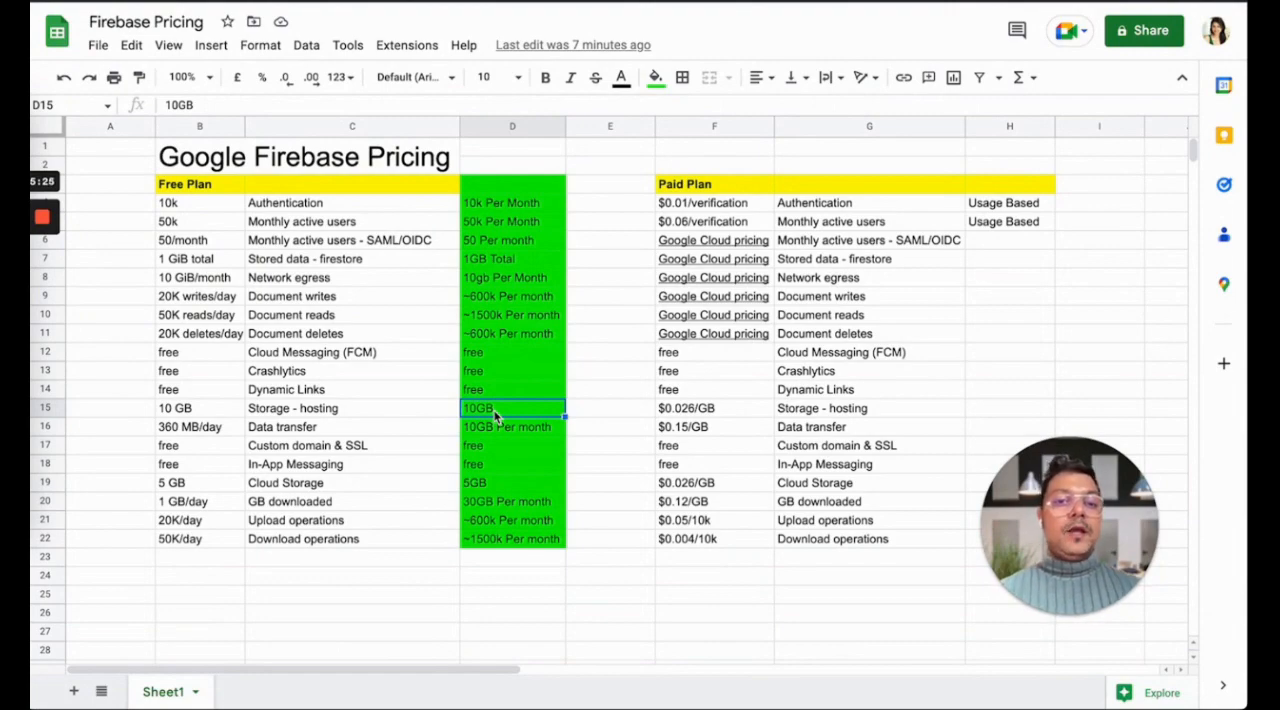
{"action": "left_click", "coordinate": [512, 428]}
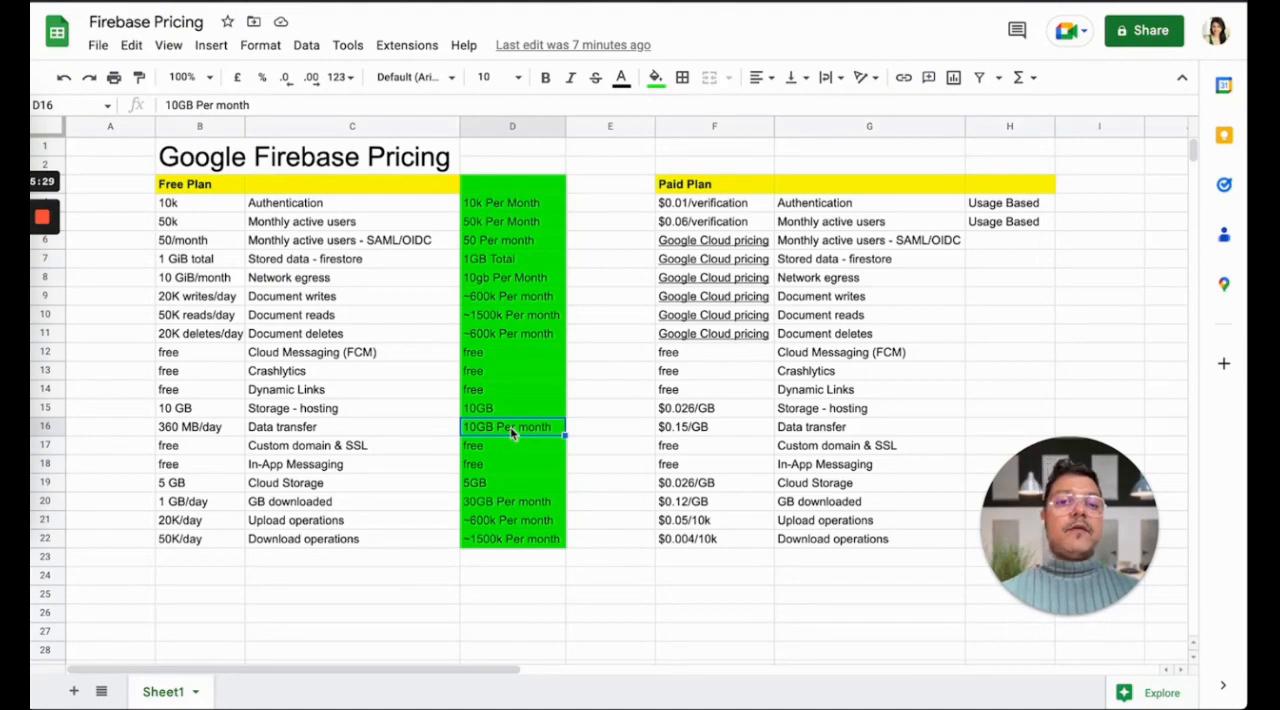
{"action": "mouse_move", "coordinate": [530, 438]}
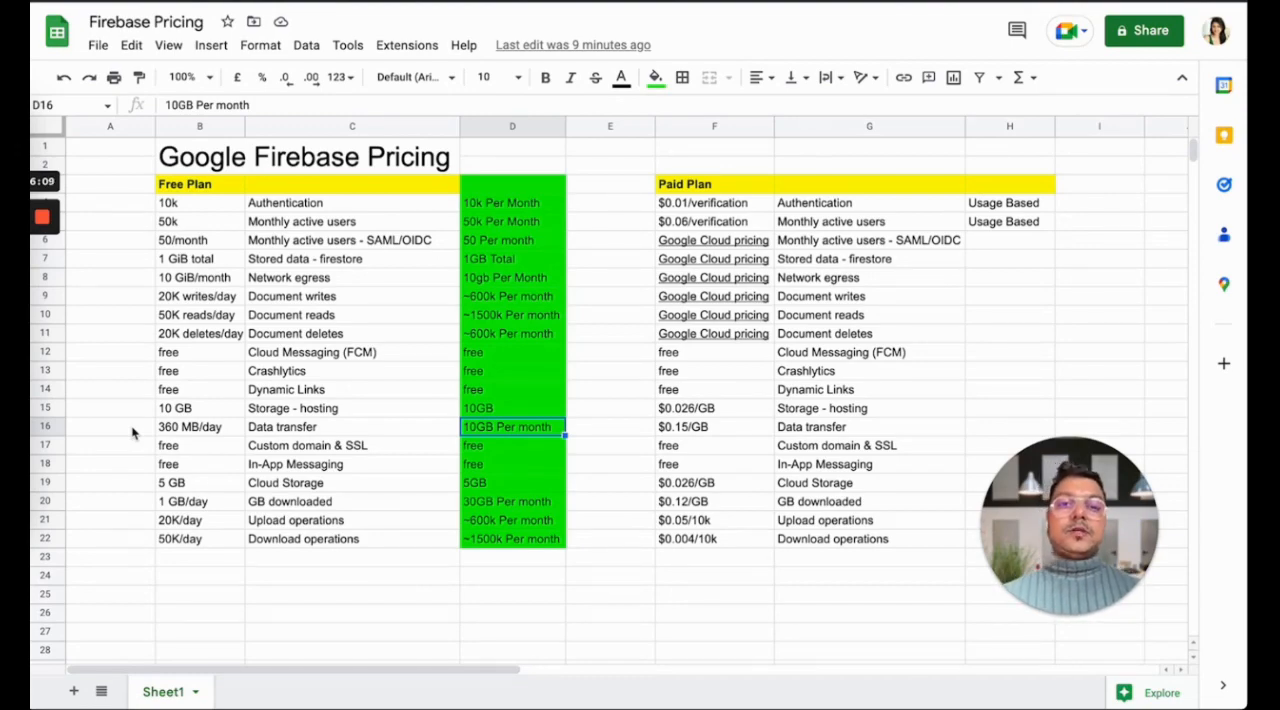
{"action": "mouse_move", "coordinate": [316, 452]}
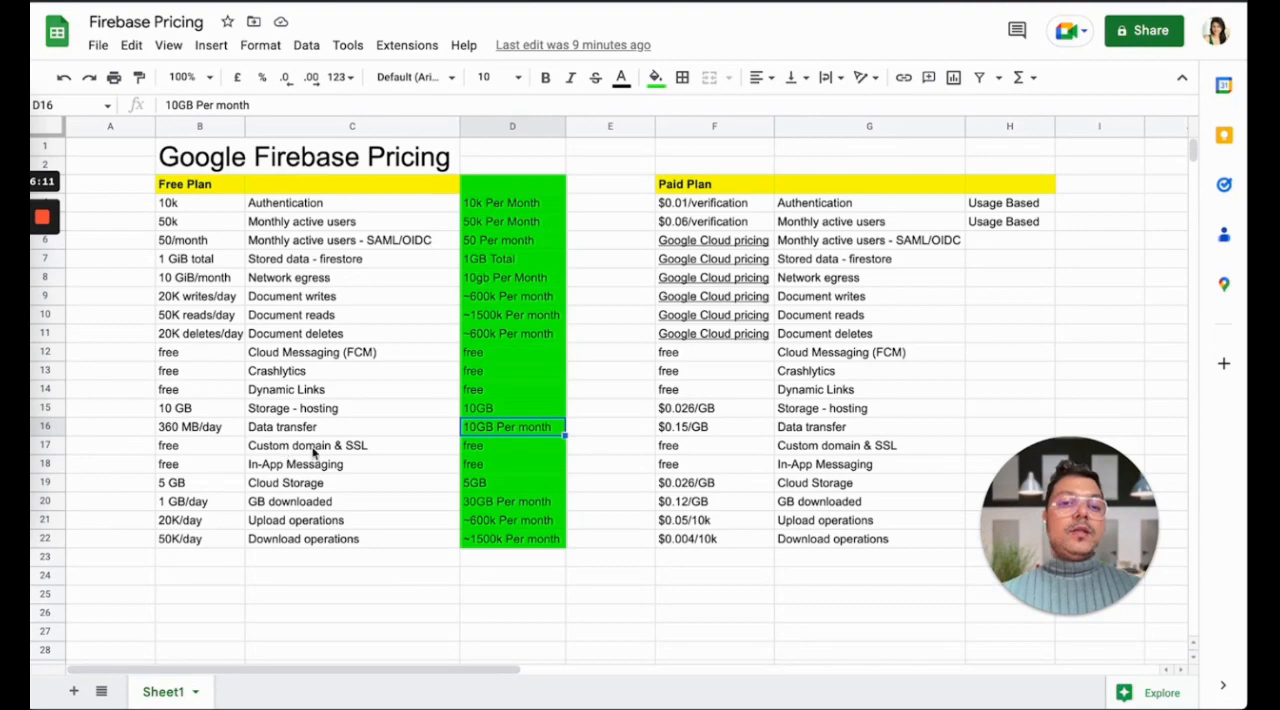
{"action": "mouse_move", "coordinate": [534, 450]}
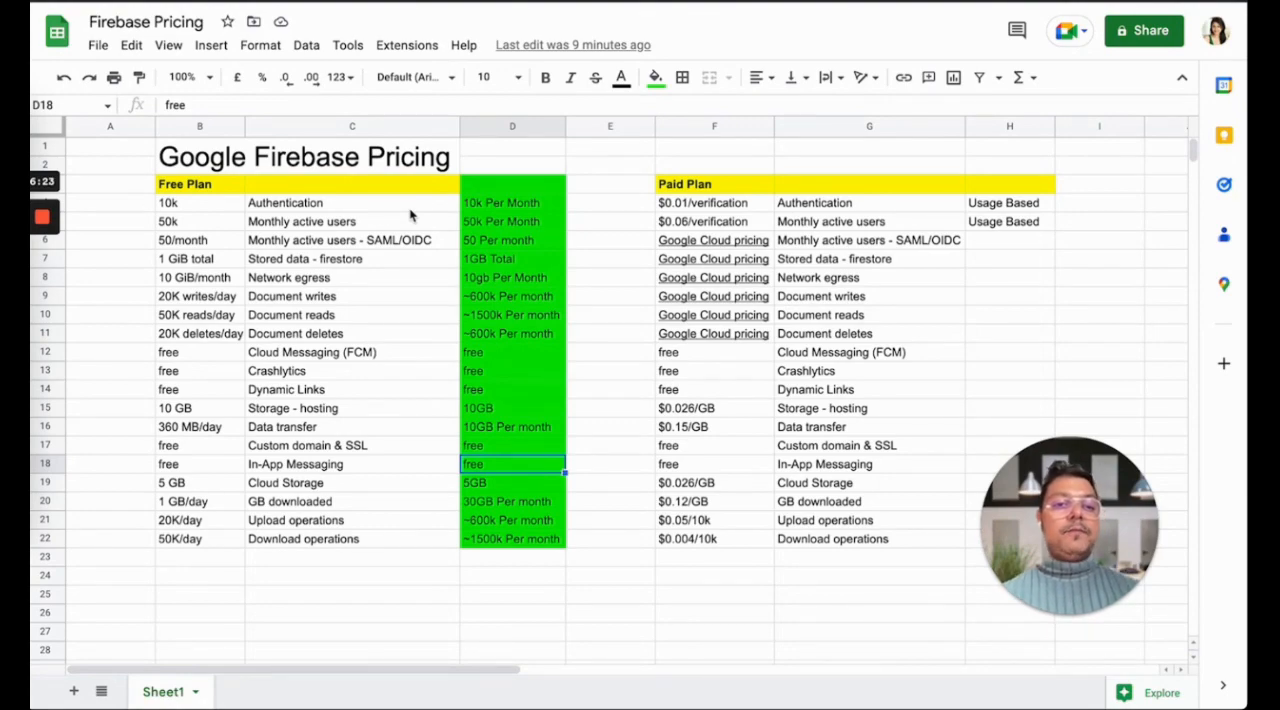
{"action": "left_click", "coordinate": [352, 482]}
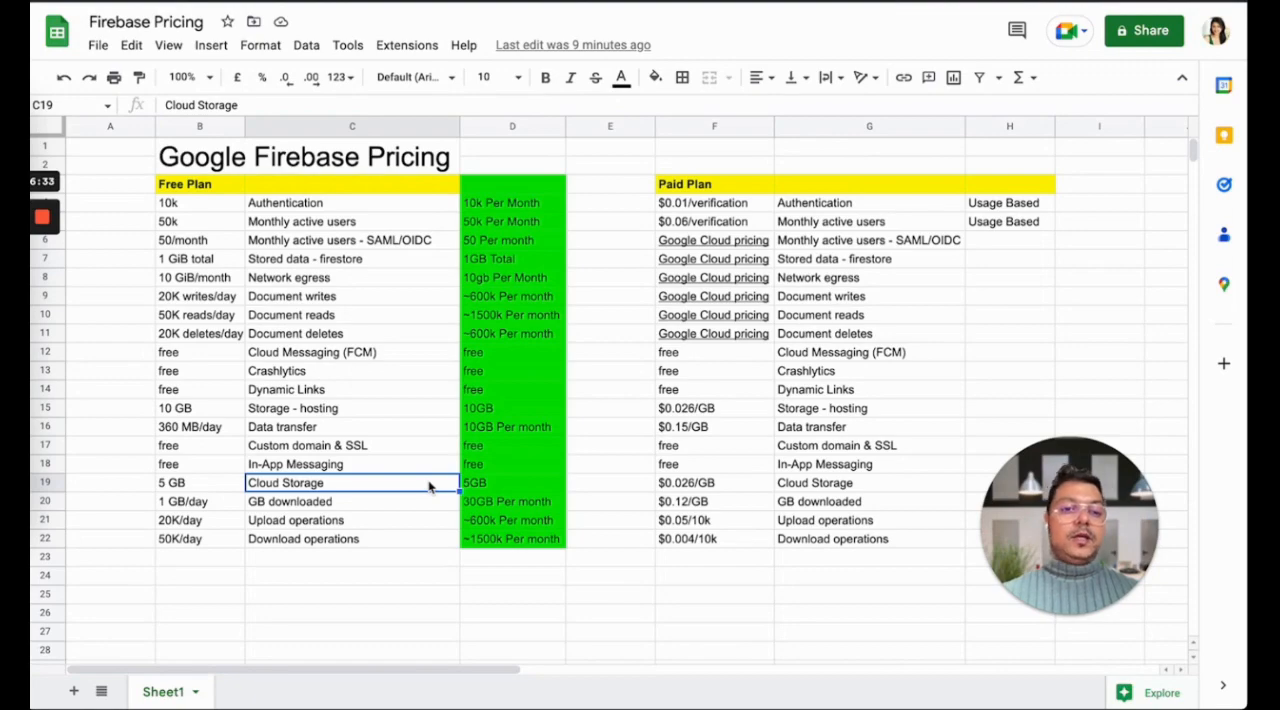
{"action": "left_click", "coordinate": [296, 520]}
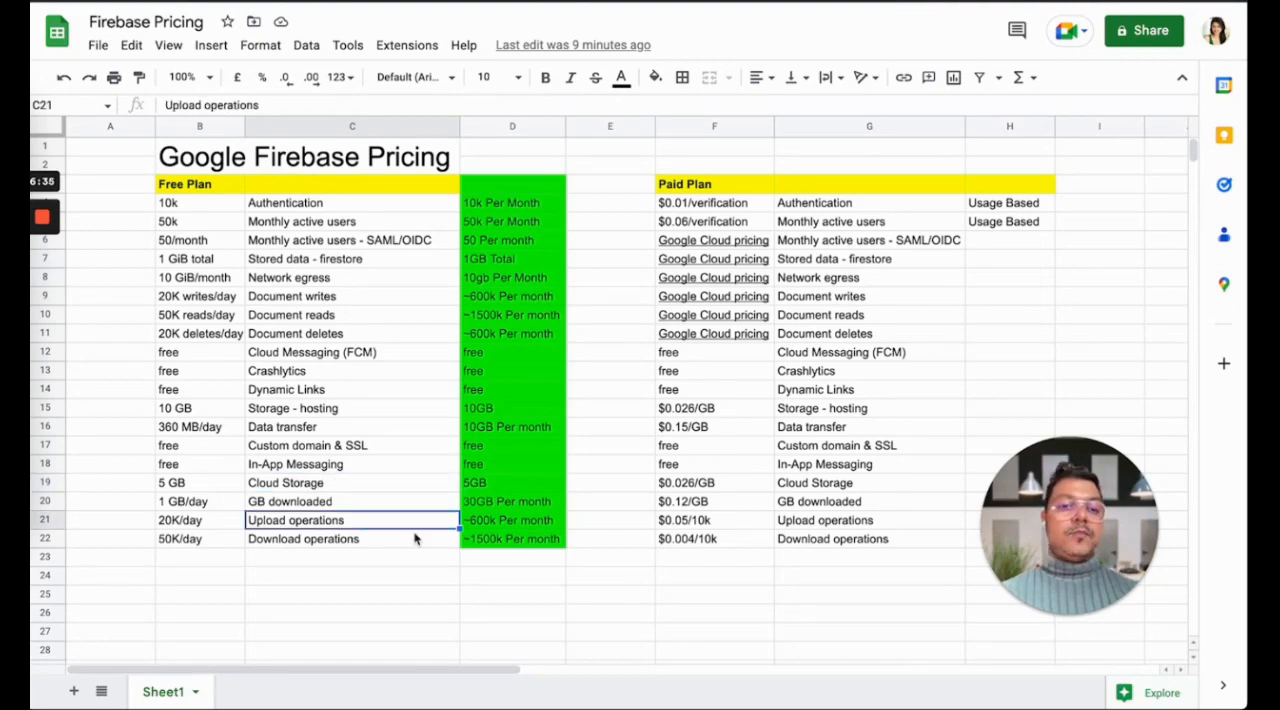